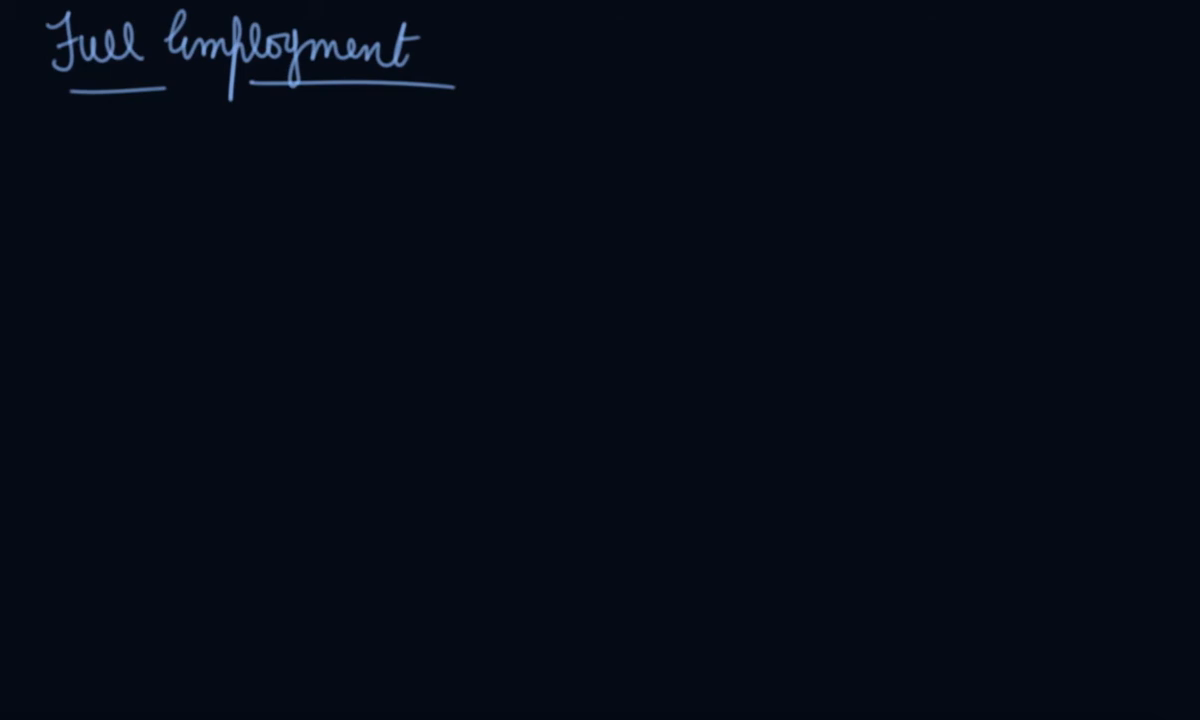
mouse_move(18, 544)
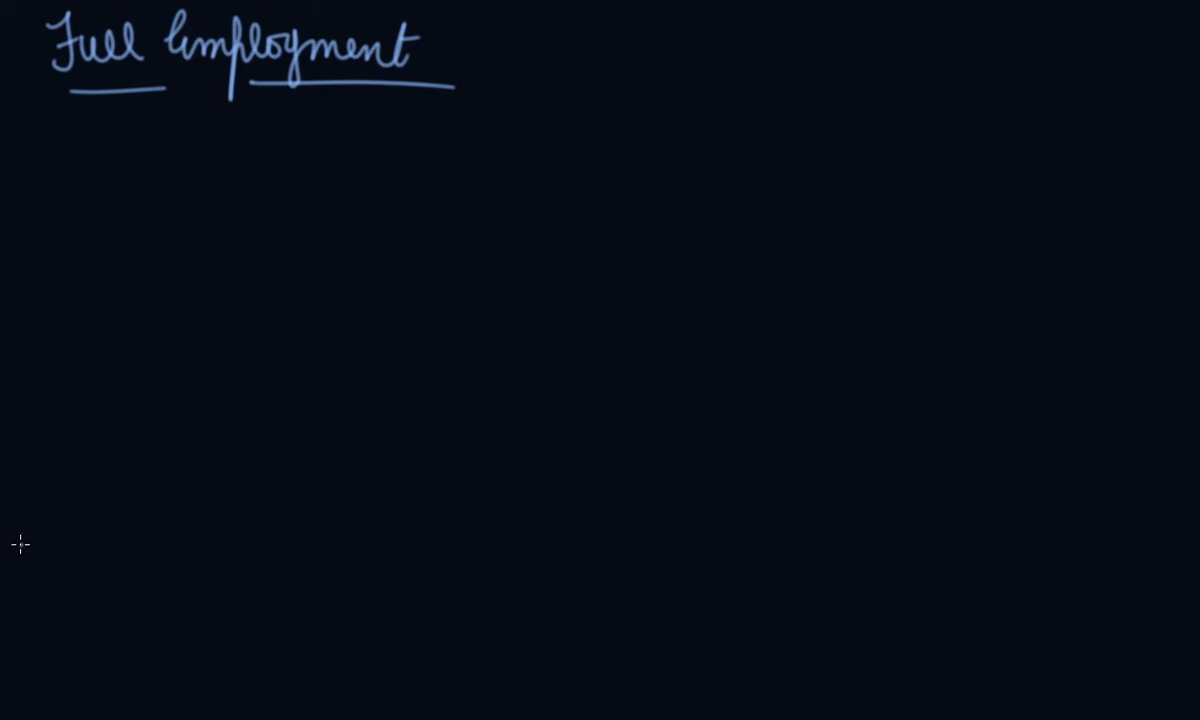
mouse_move(590, 128)
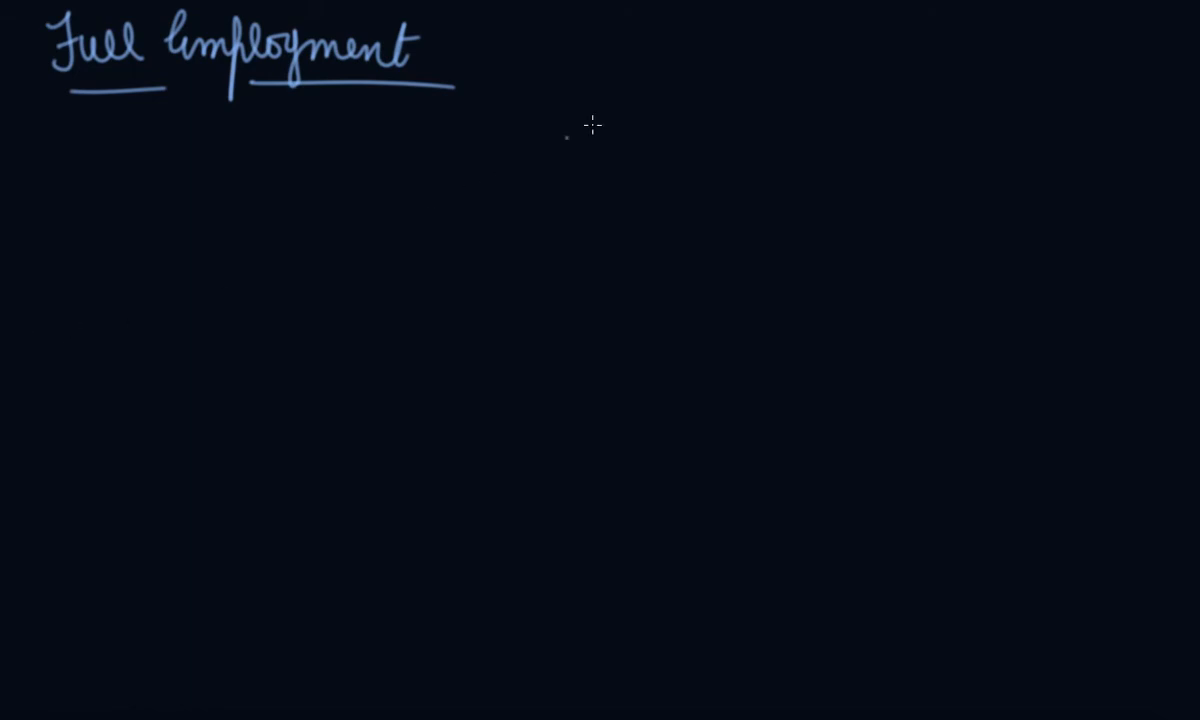
mouse_move(710, 44)
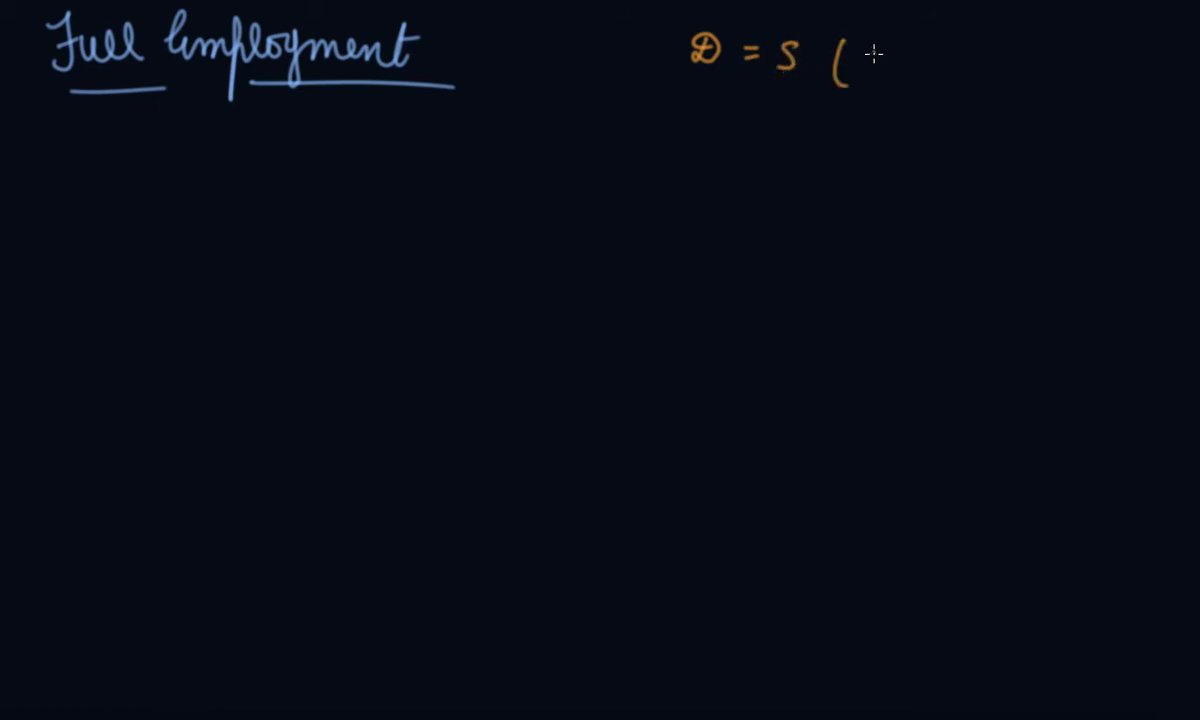
- Handwrite 'D = S (Labour)' and '₹ 30000/month' in orange and box the salary note
text(Labour))
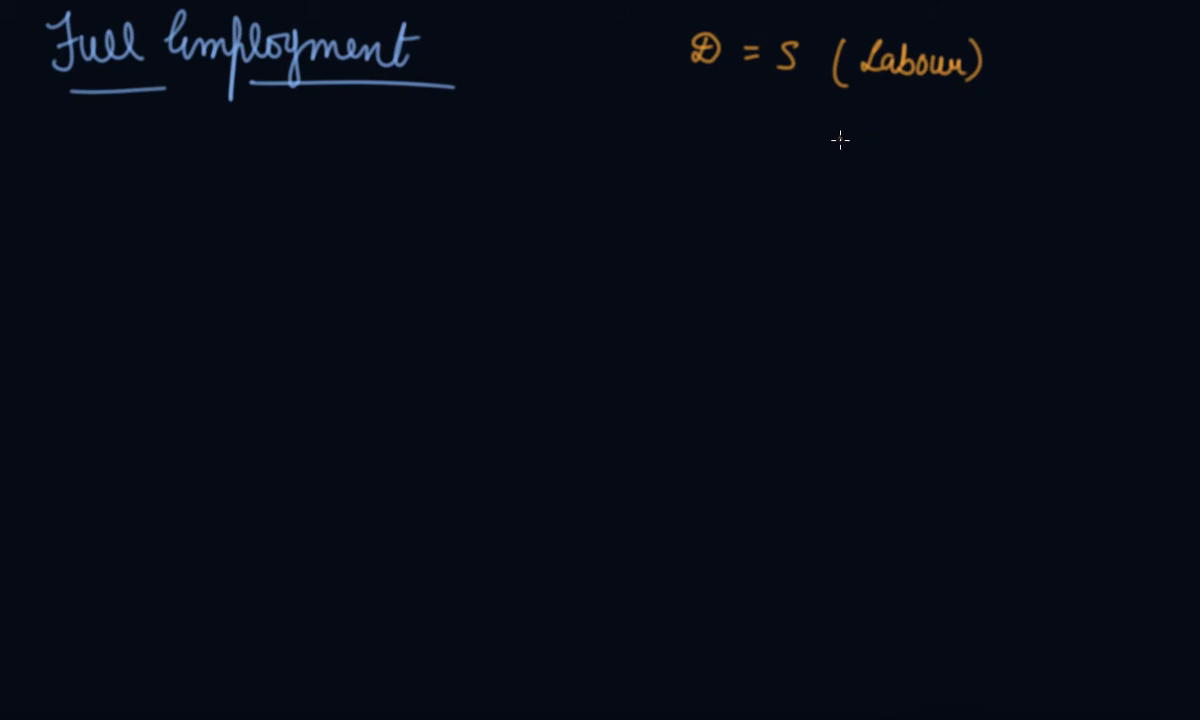
mouse_move(856, 124)
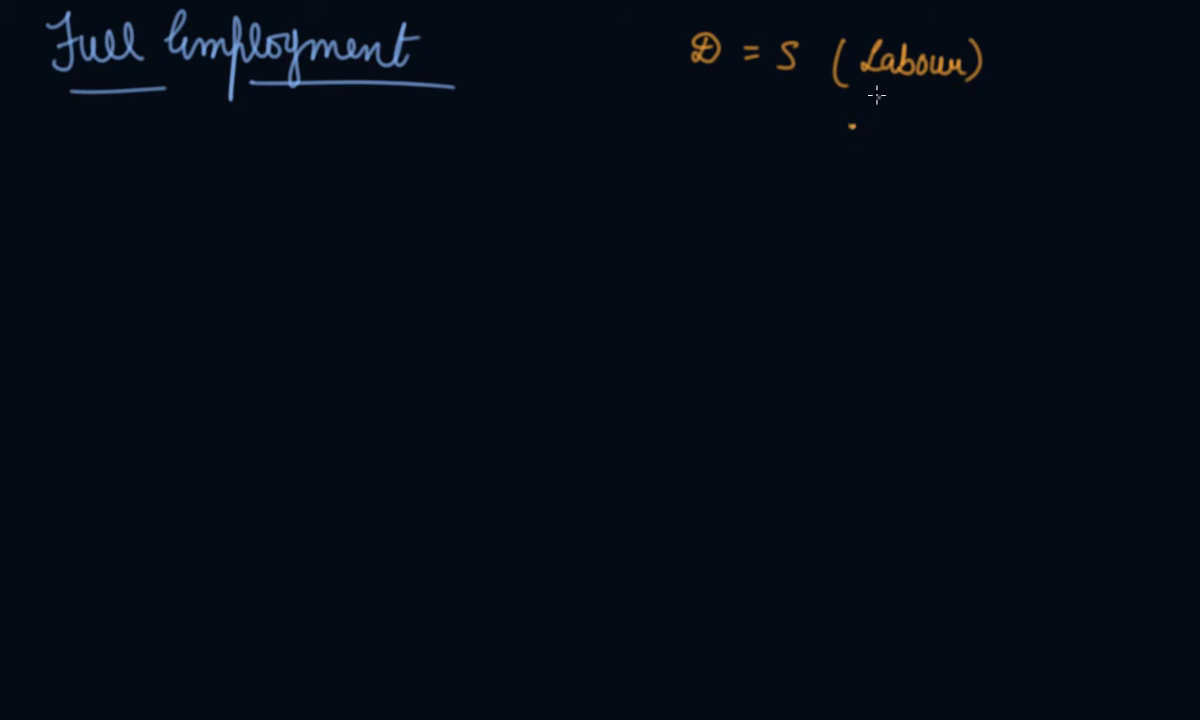
mouse_move(450, 44)
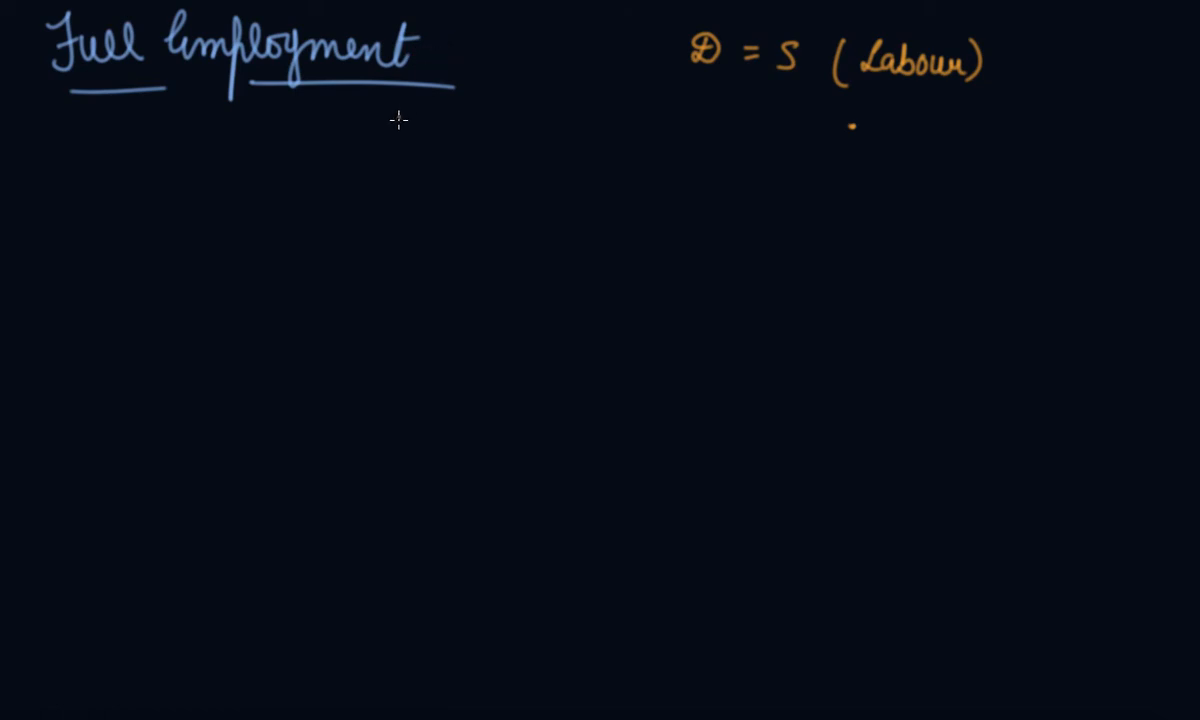
mouse_move(372, 132)
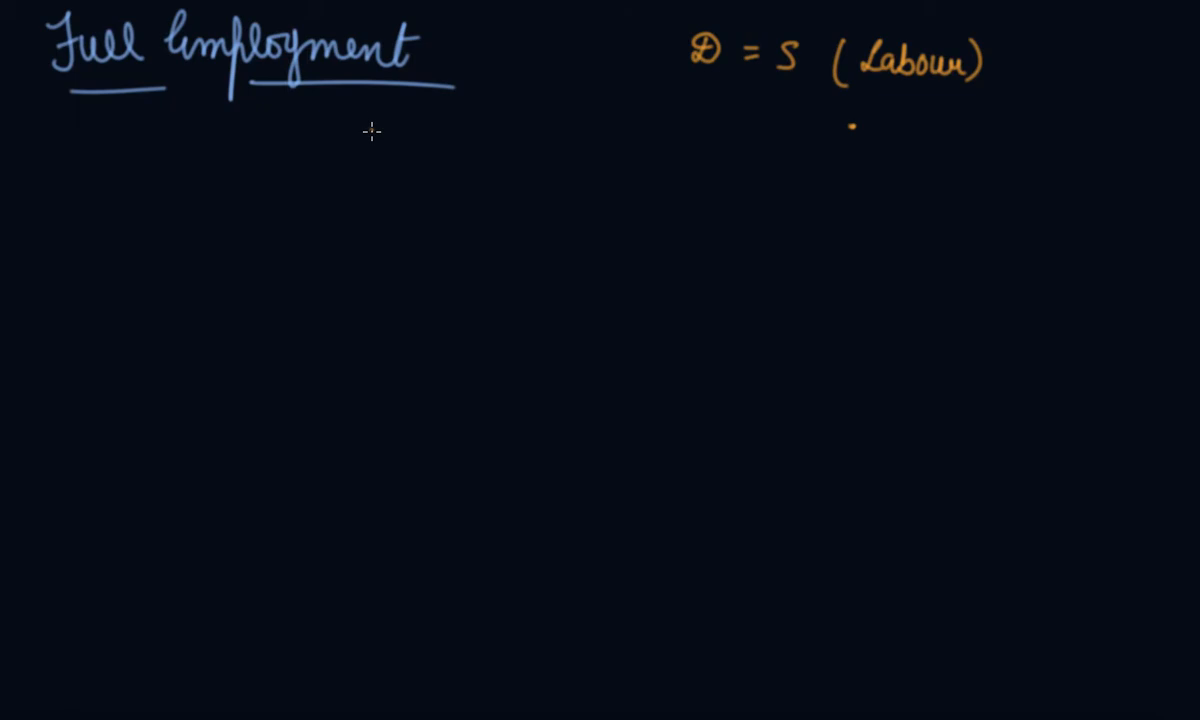
mouse_move(372, 136)
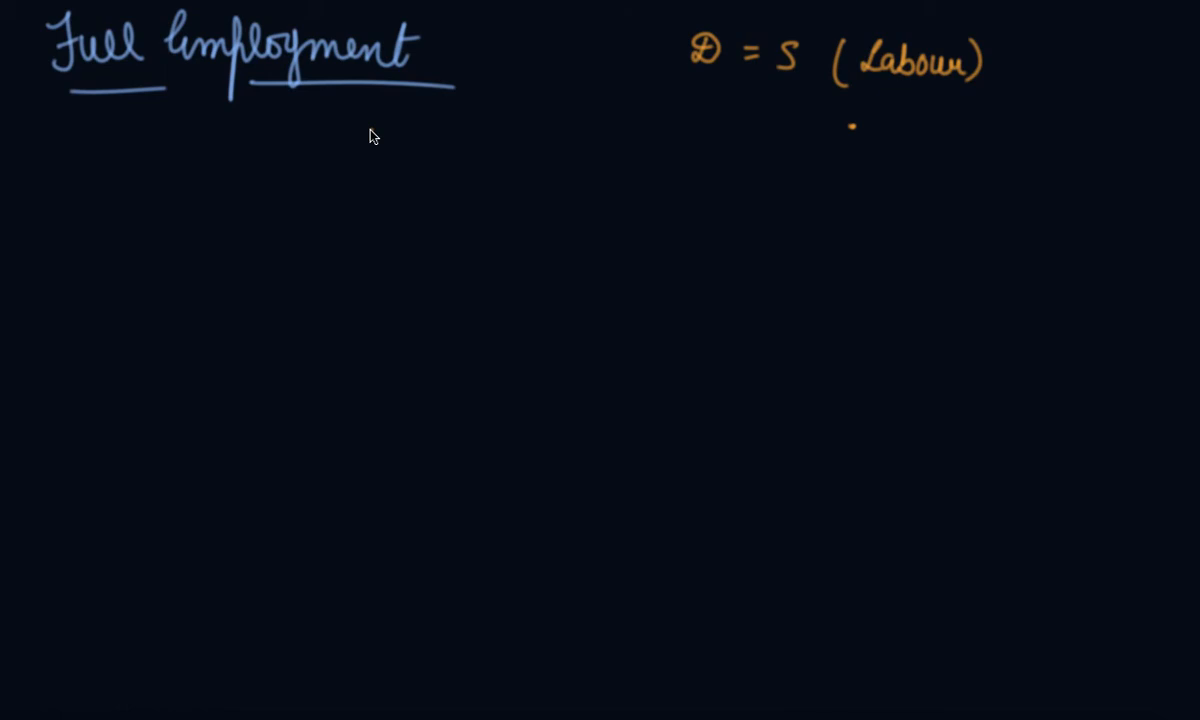
mouse_move(228, 112)
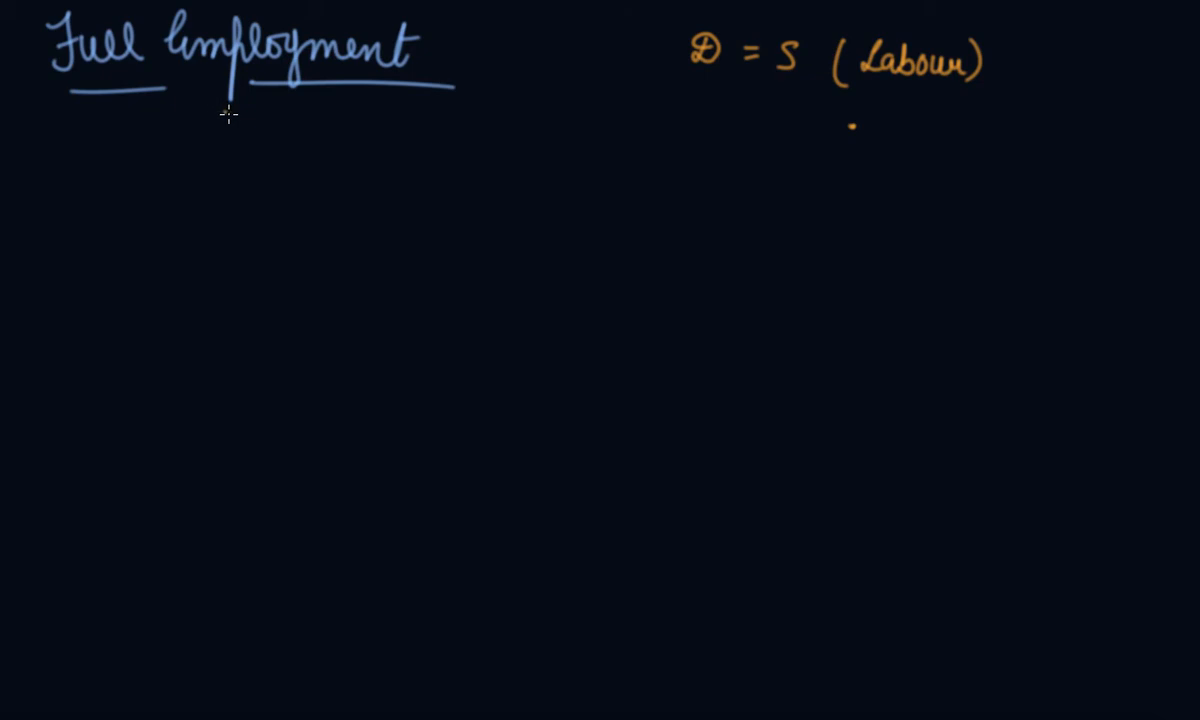
mouse_move(992, 104)
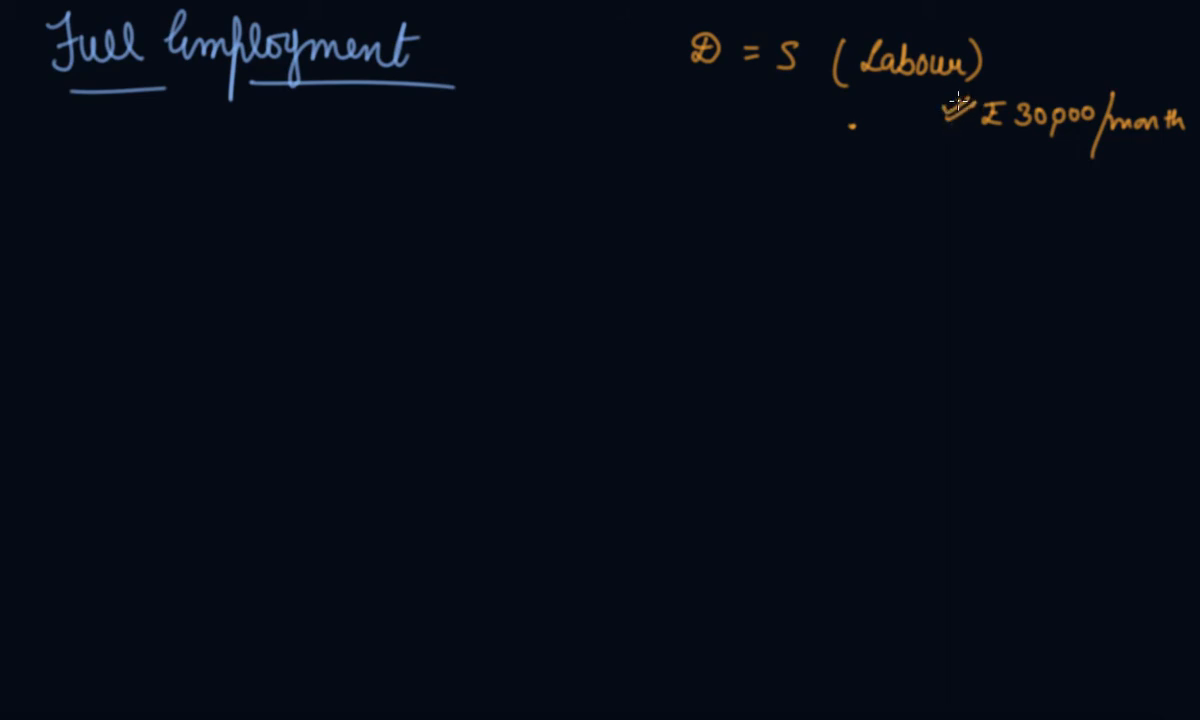
mouse_move(940, 100)
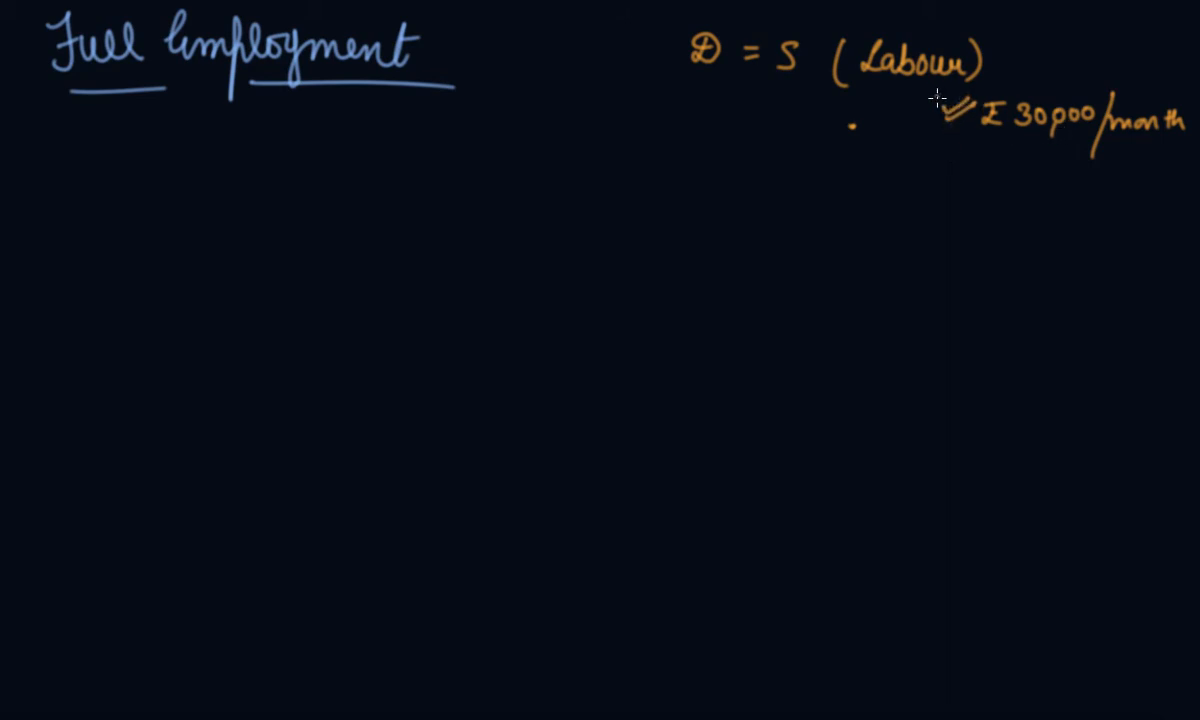
drag(936, 100, 1150, 96)
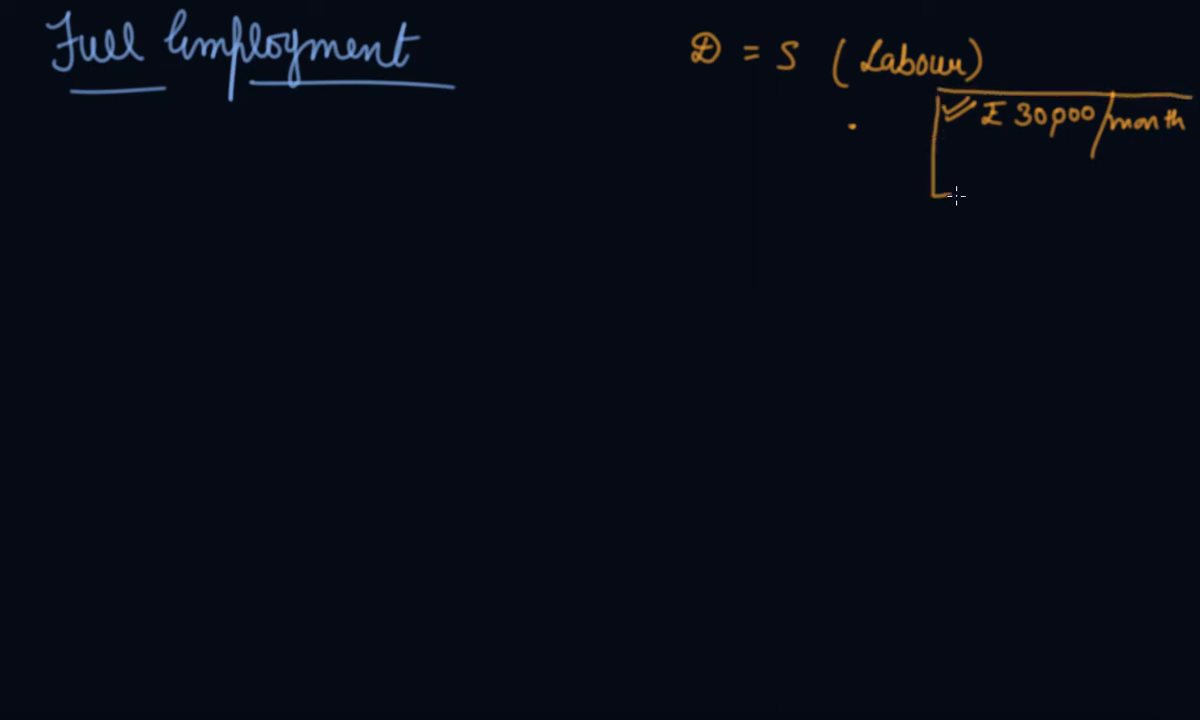
drag(940, 192, 1190, 184)
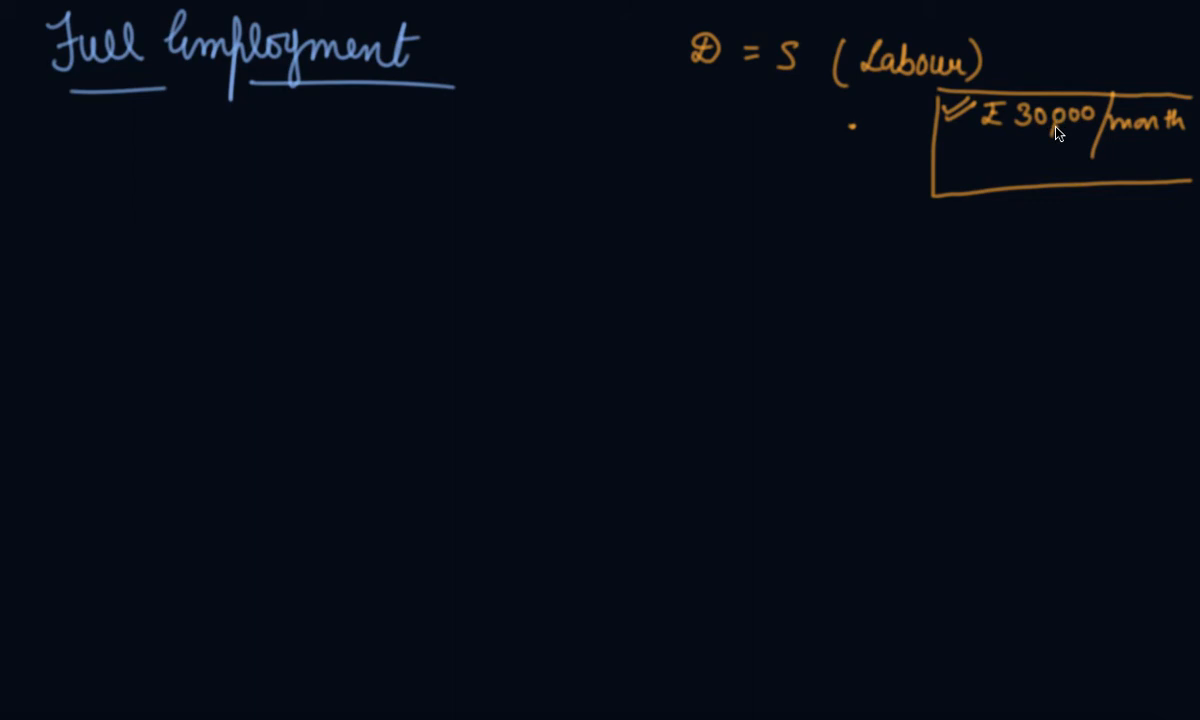
mouse_move(156, 130)
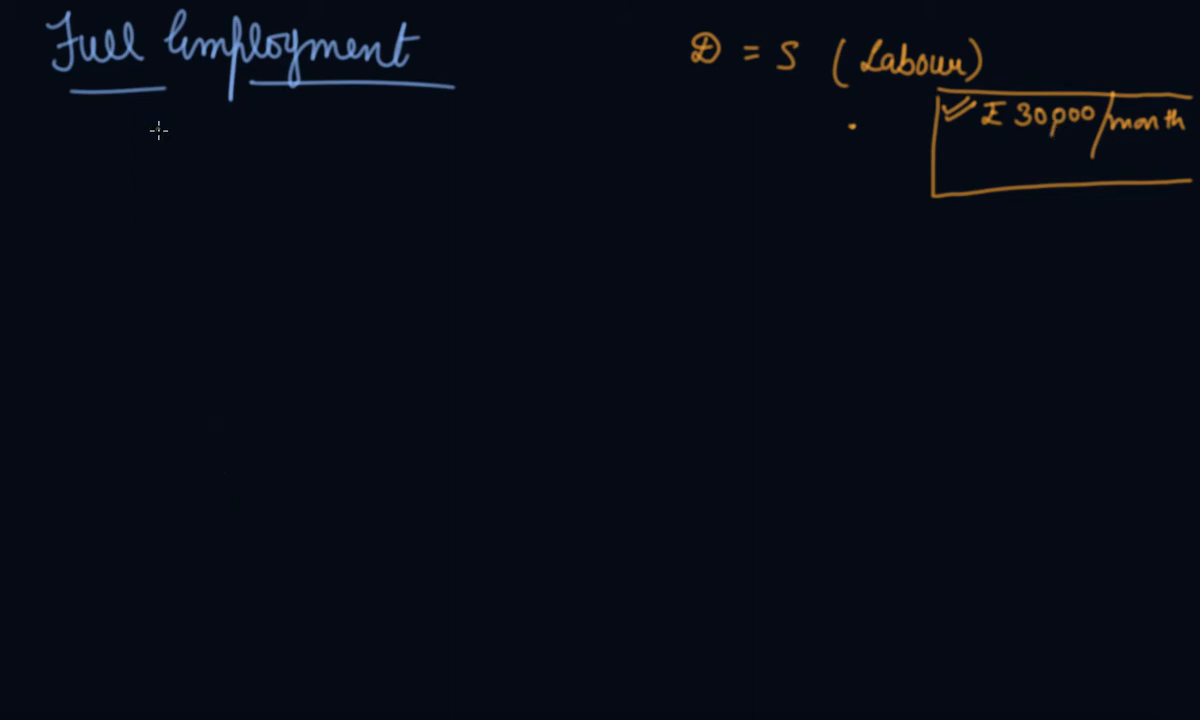
mouse_move(156, 104)
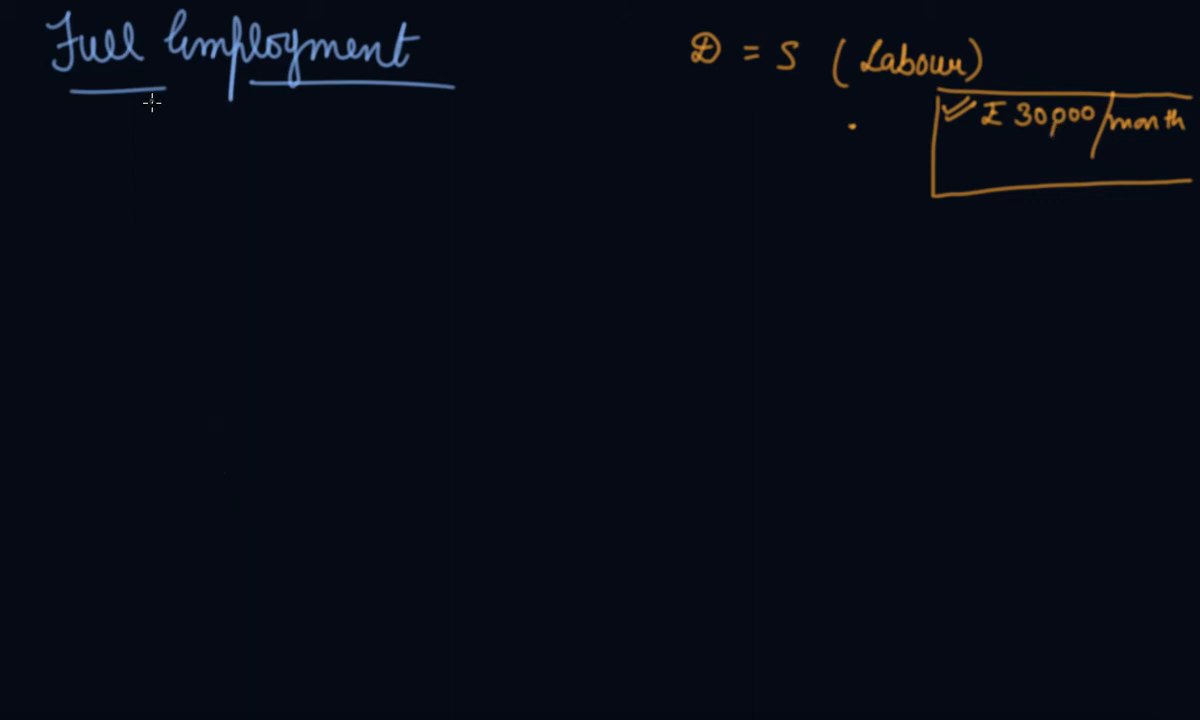
mouse_move(216, 184)
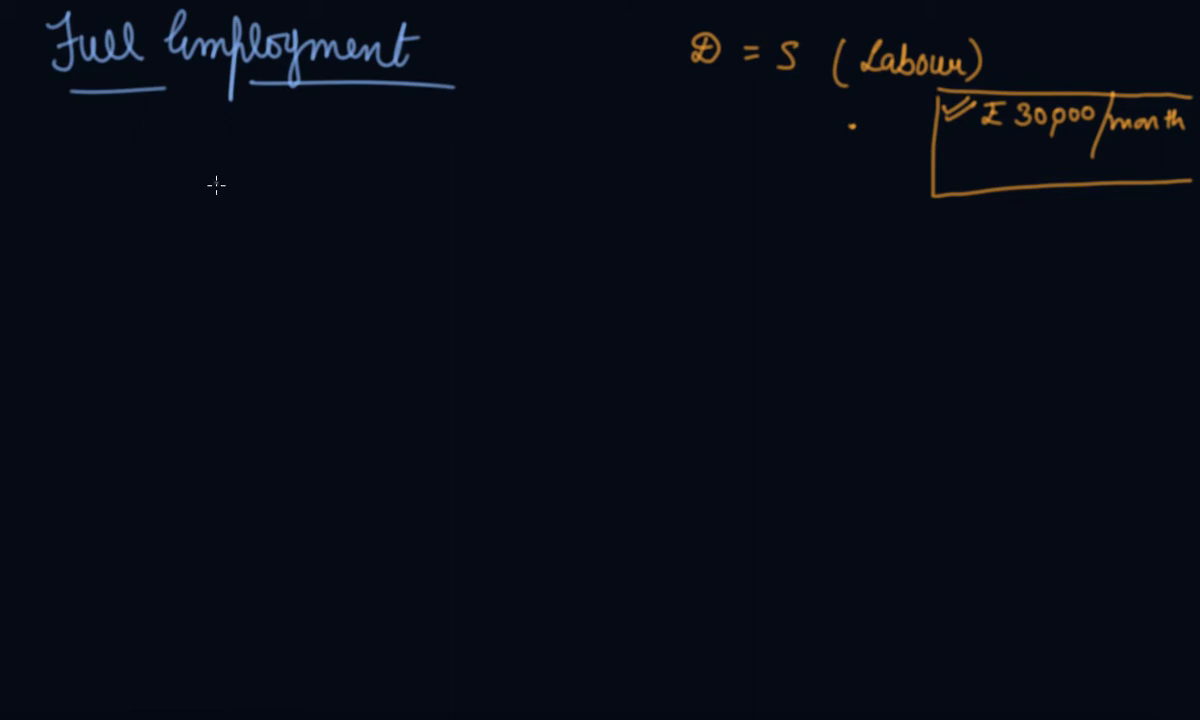
mouse_move(172, 198)
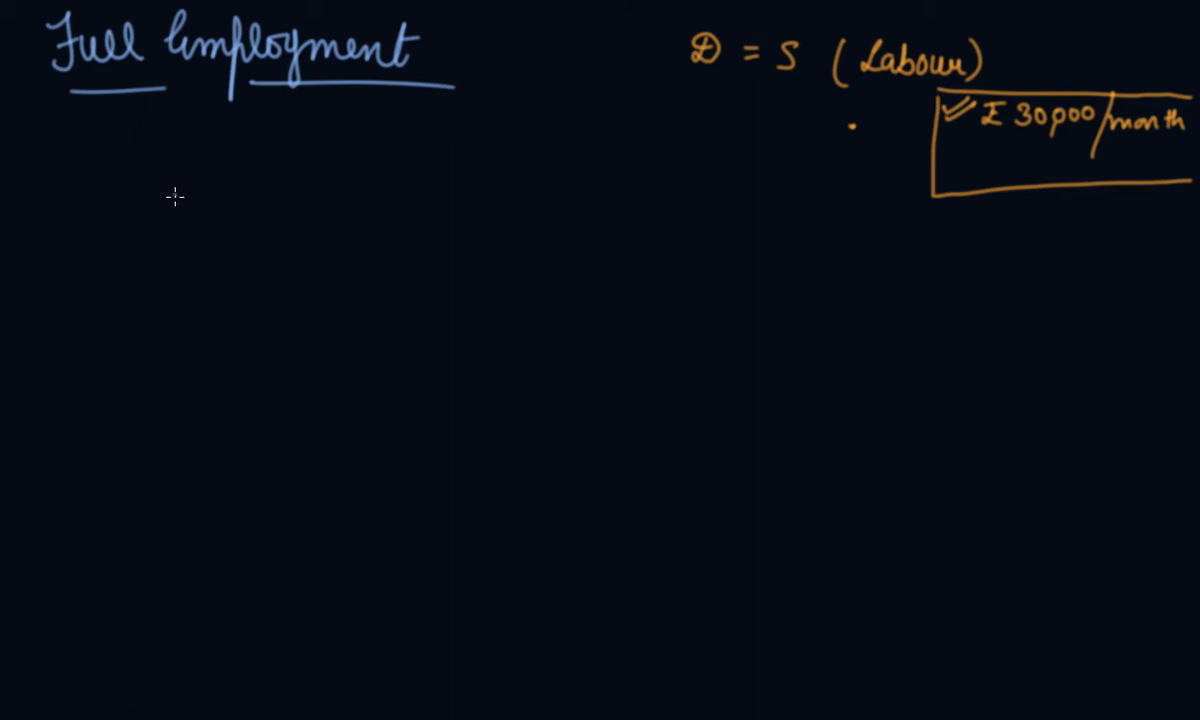
mouse_move(216, 122)
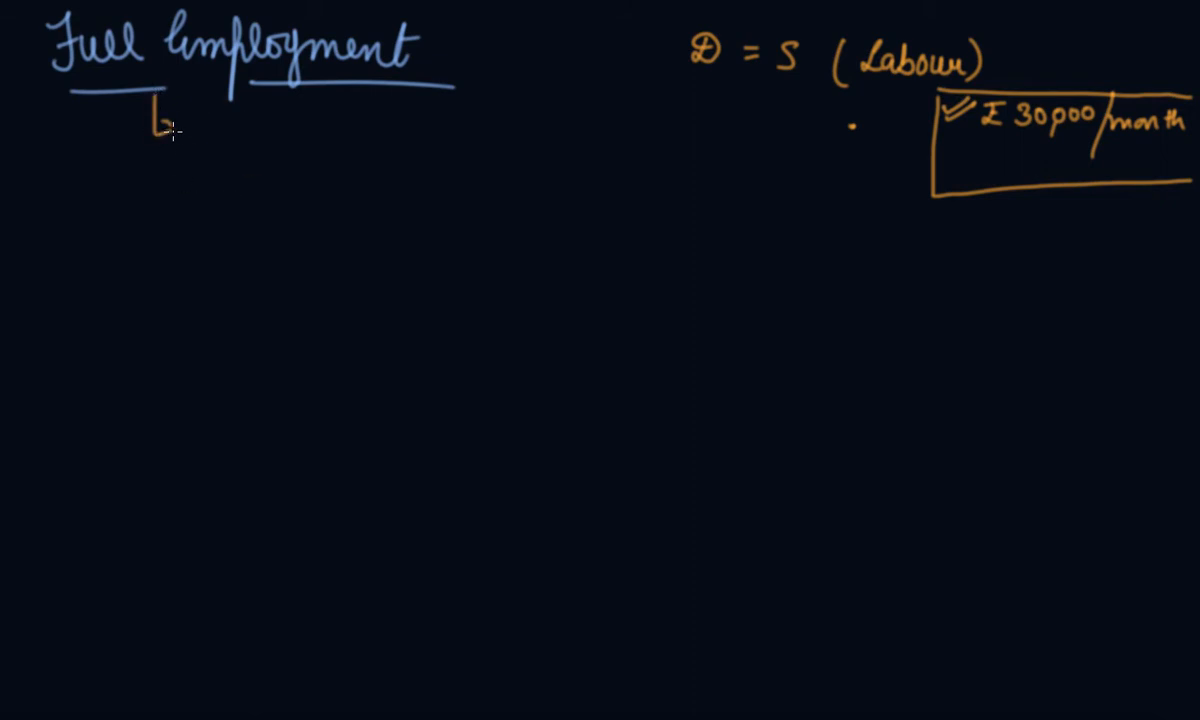
- Handwrite the 'Unemployment' branch under the Full Employment heading
text(unemployment)
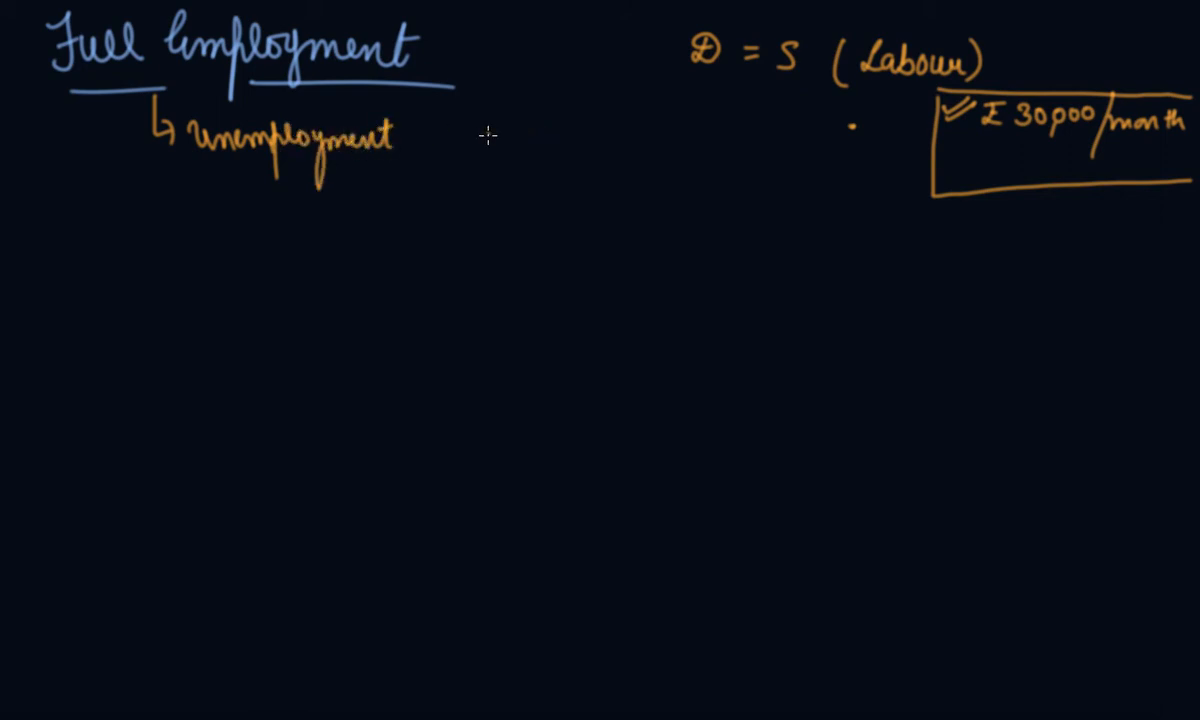
mouse_move(184, 208)
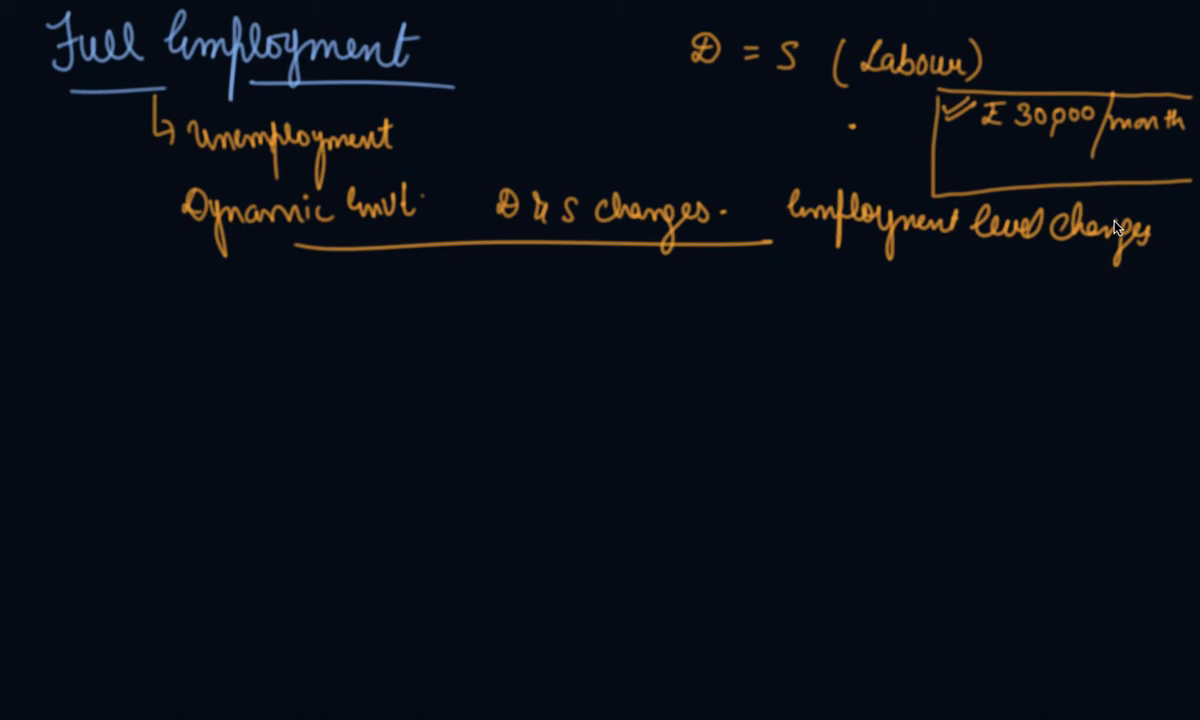
mouse_move(288, 414)
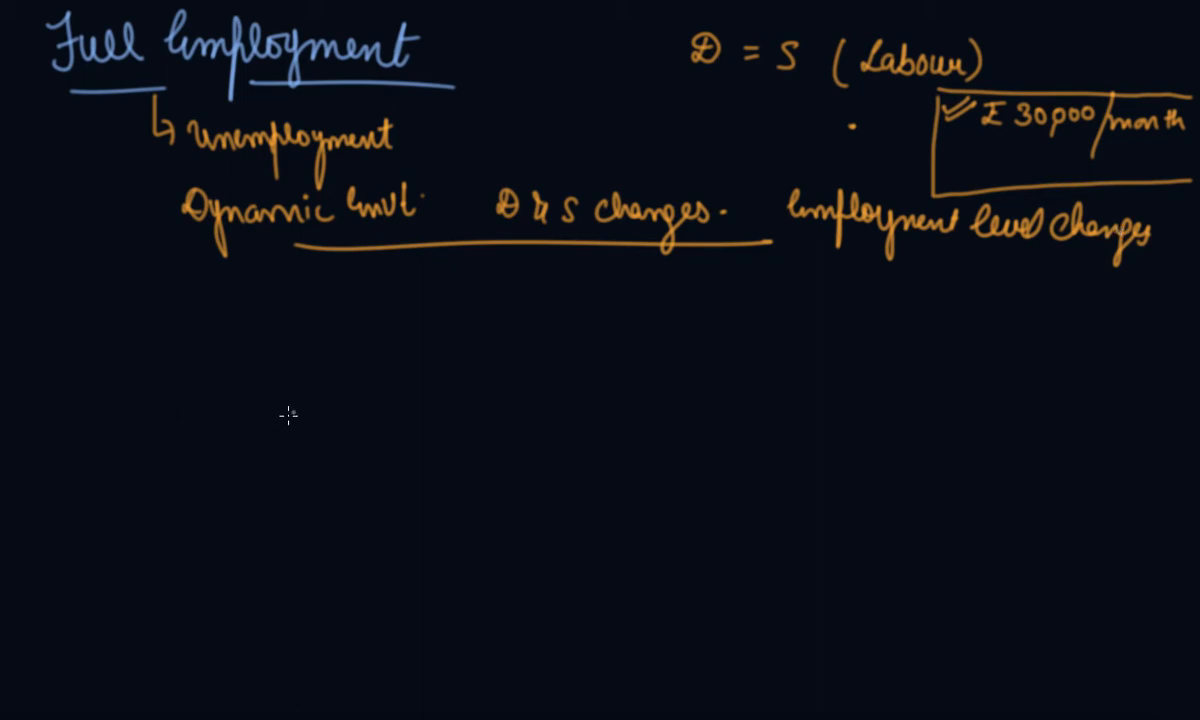
mouse_move(218, 458)
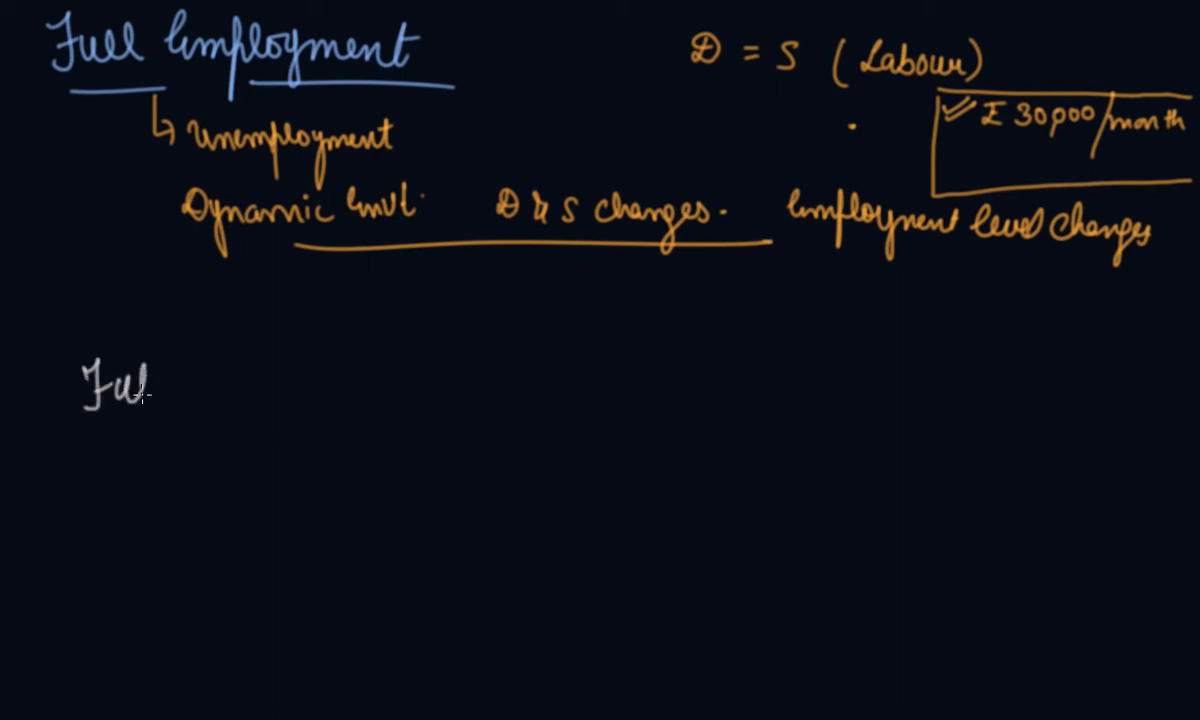
- Handwrite 'Full employment means situation in which all willing to work'
text(Full emp)
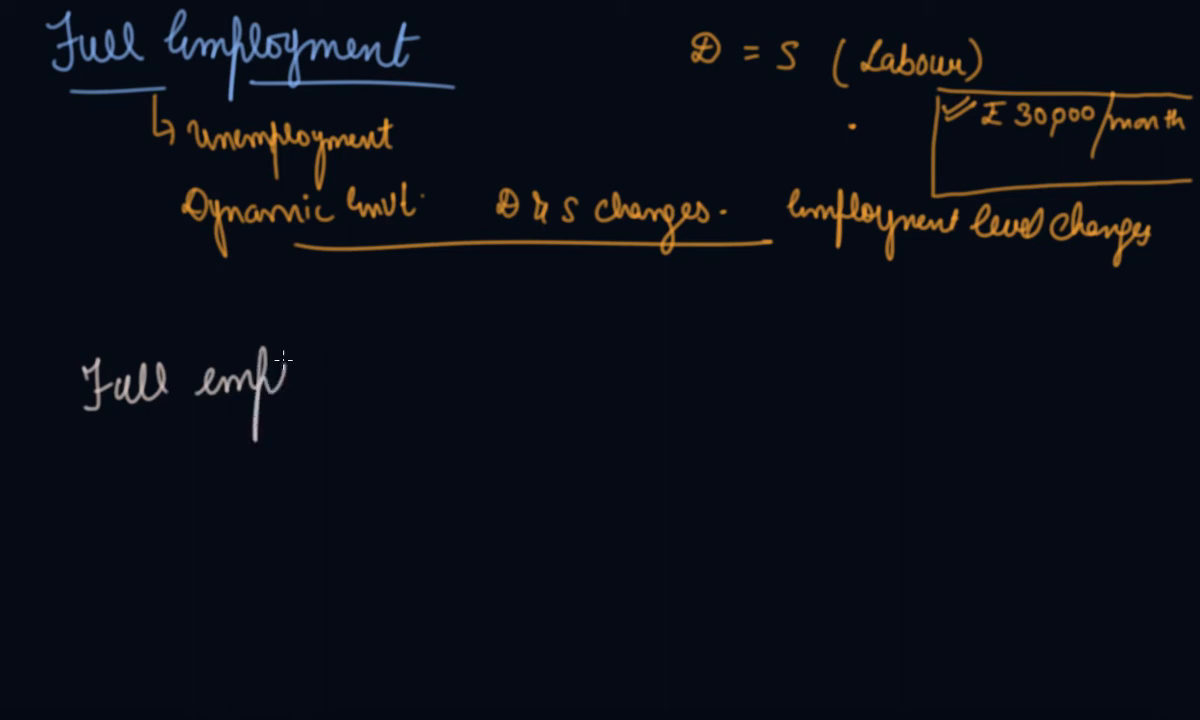
text(loyment)
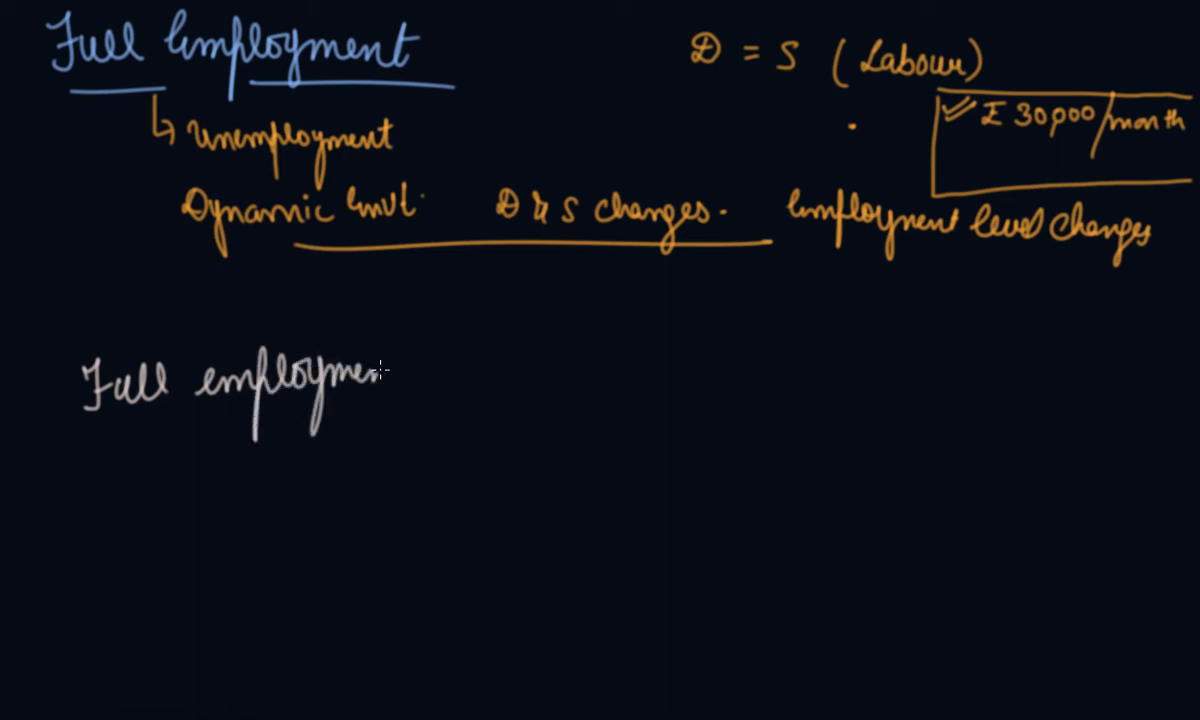
text(means a)
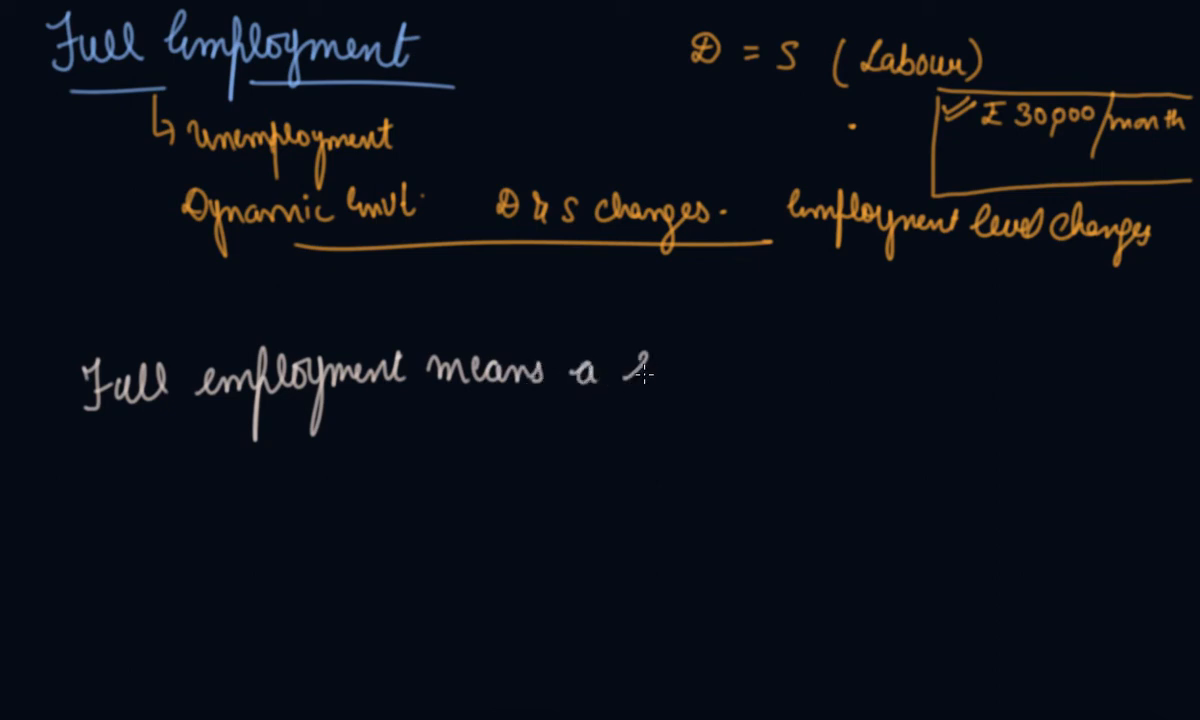
text(situat)
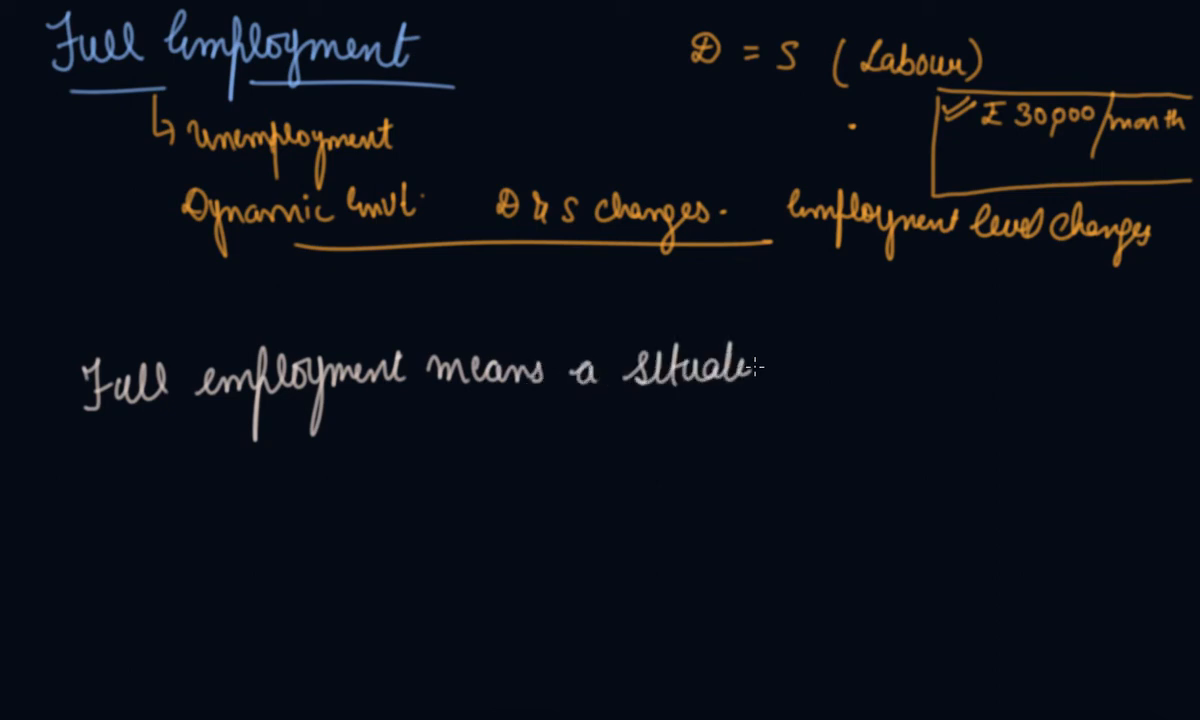
text(ion in which all)
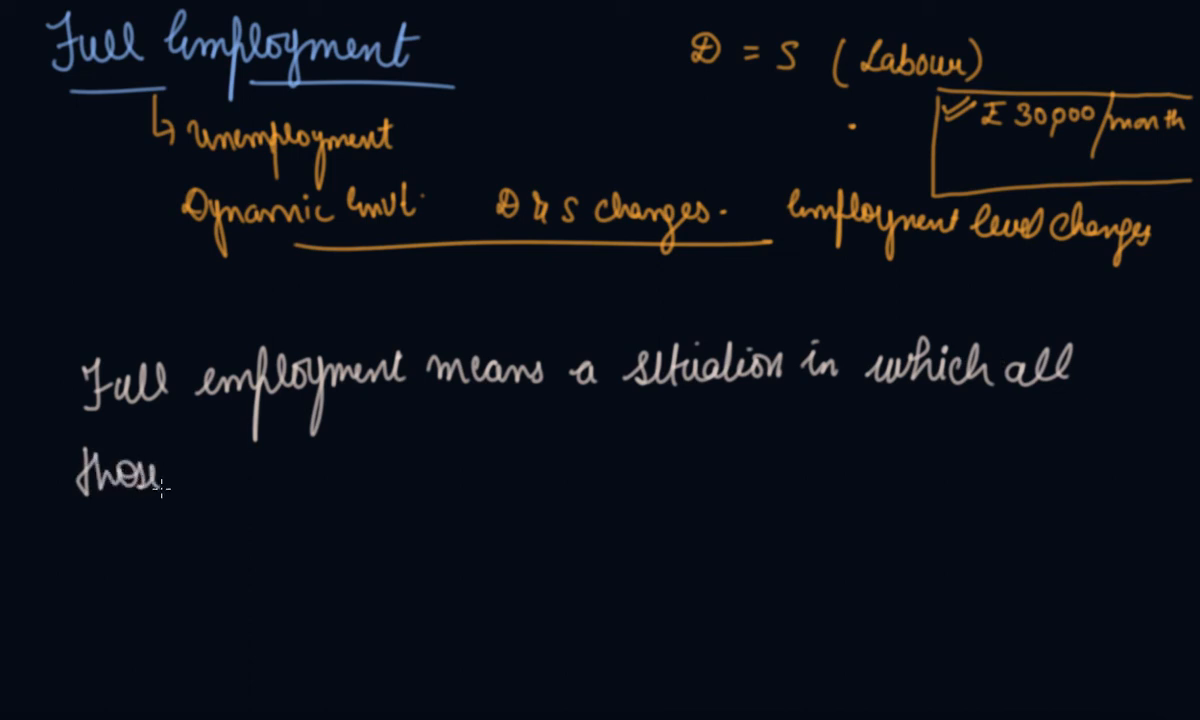
text(who are)
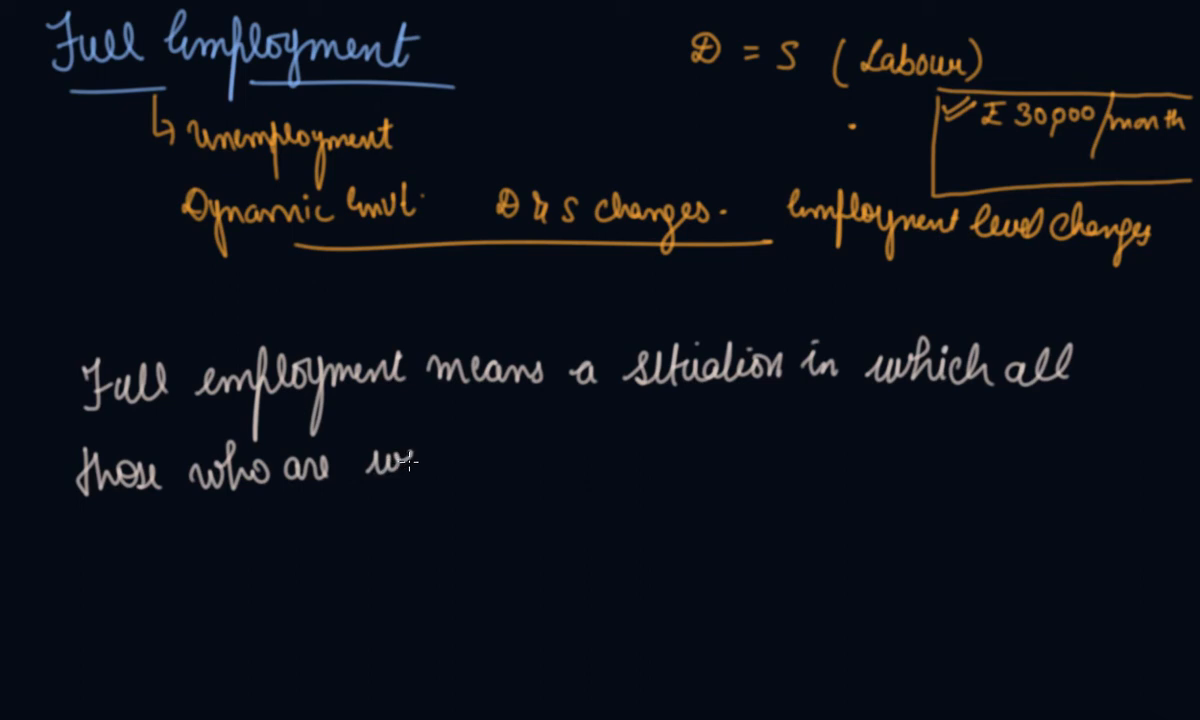
text(willing)
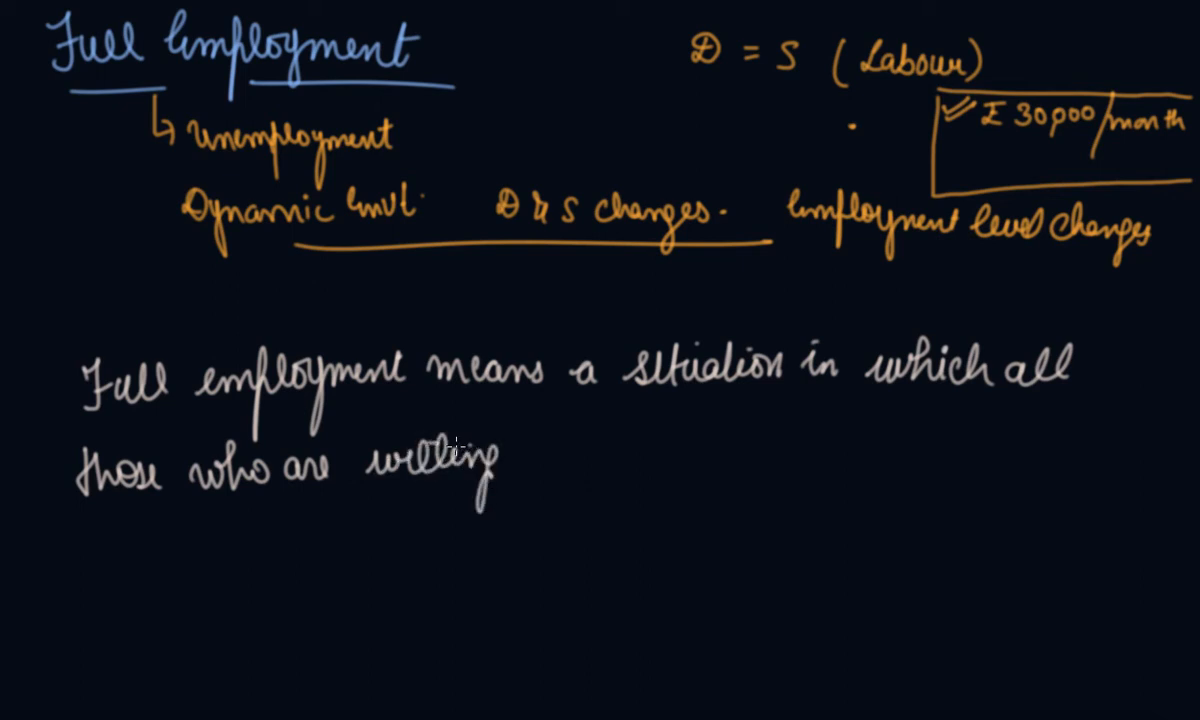
text(to work at the f)
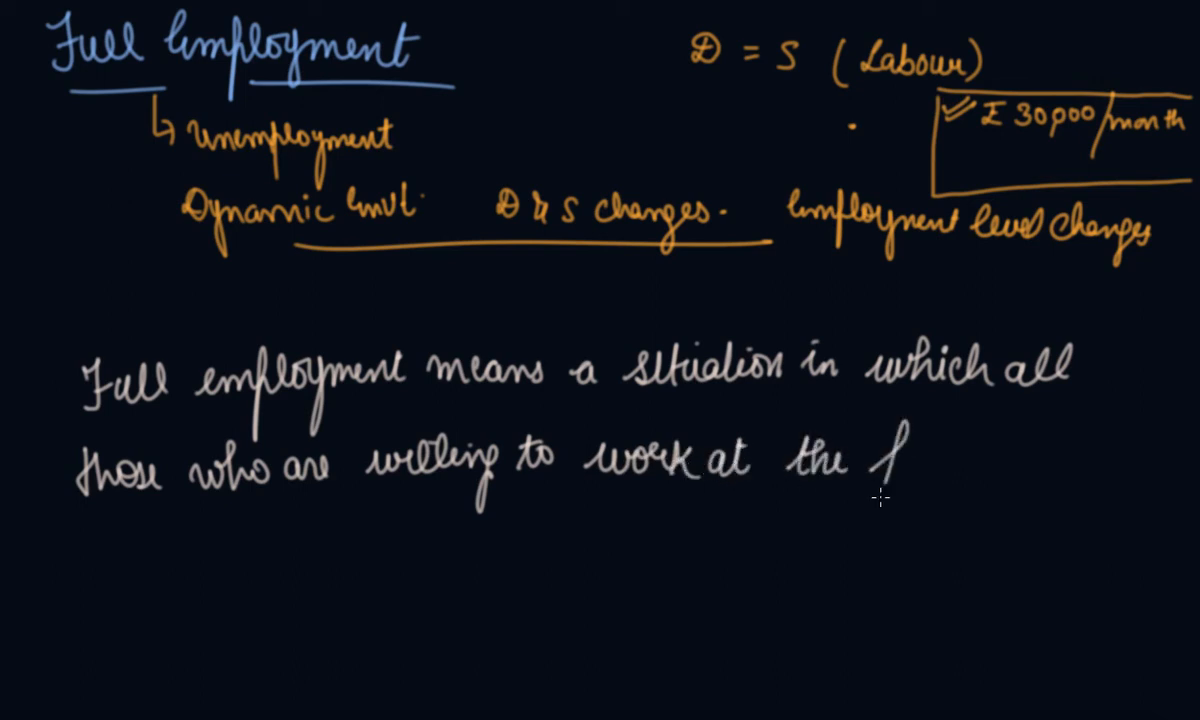
- Finish the definition with 'at the prevailing wage rate gets work.'
text(prevailing)
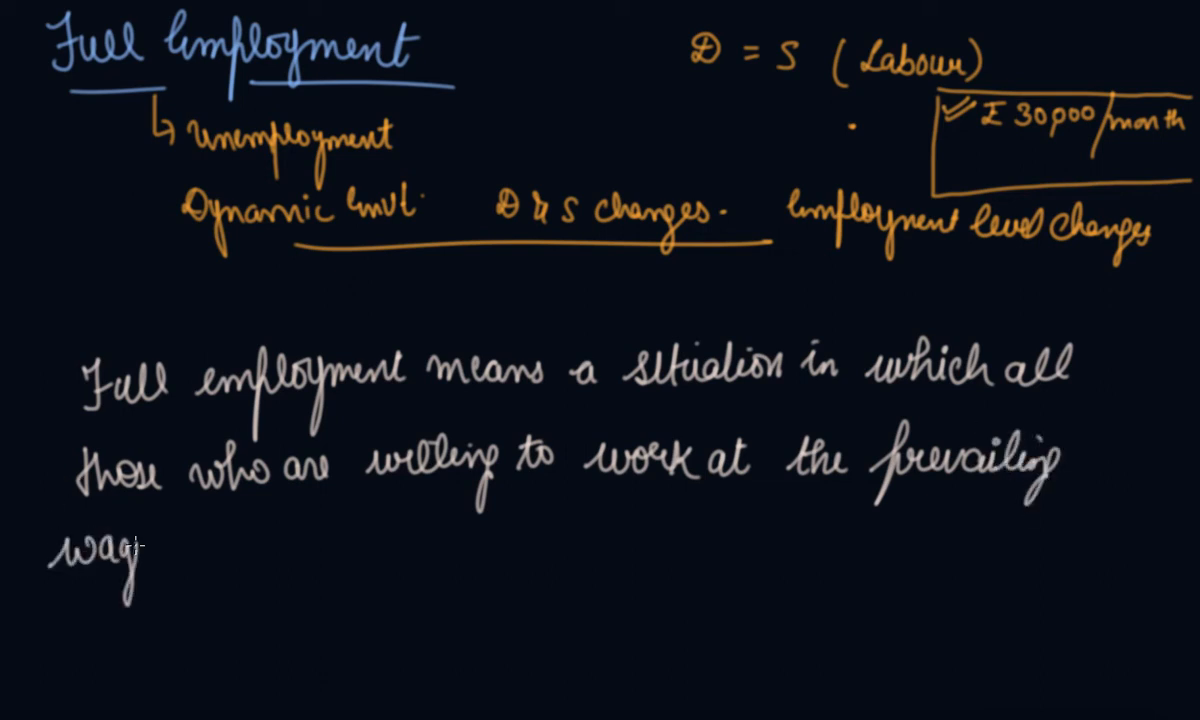
text(rate get)
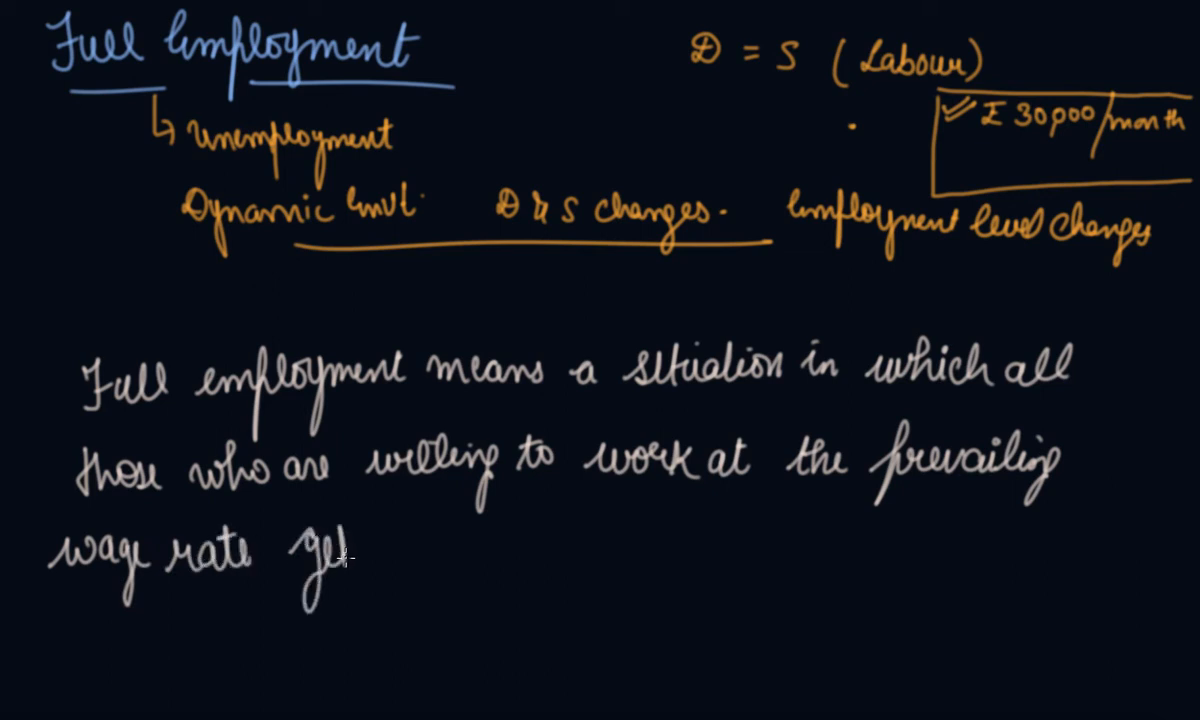
text(work.)
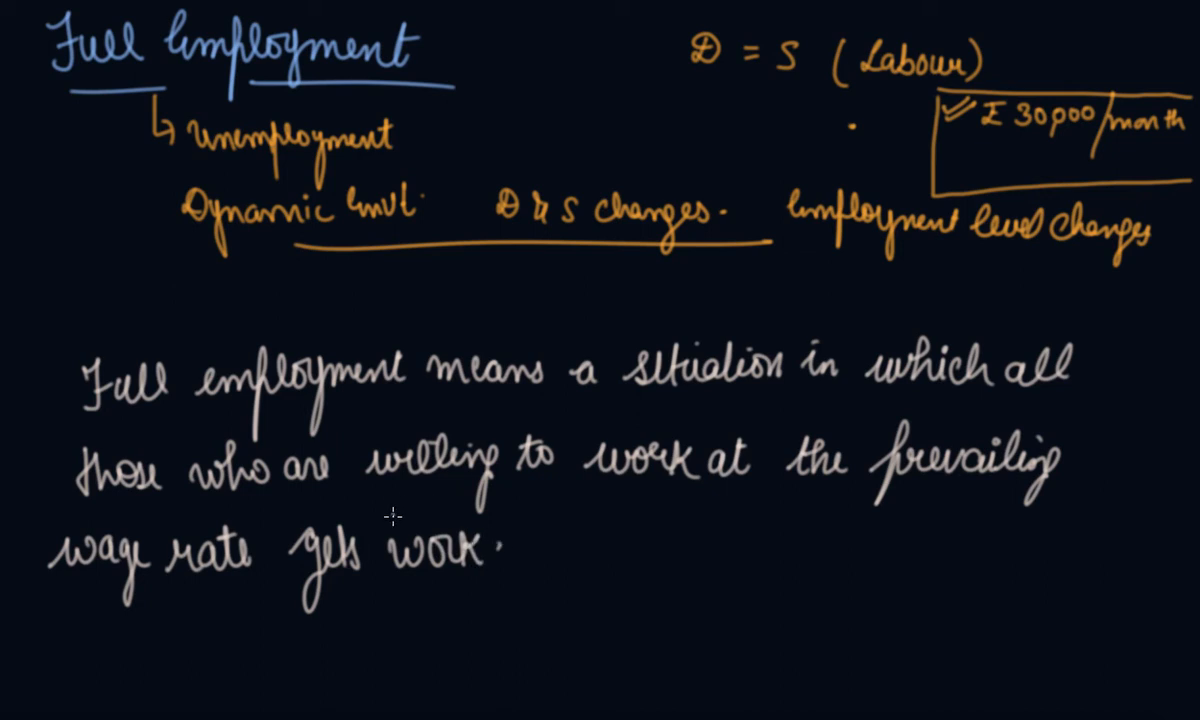
mouse_move(390, 520)
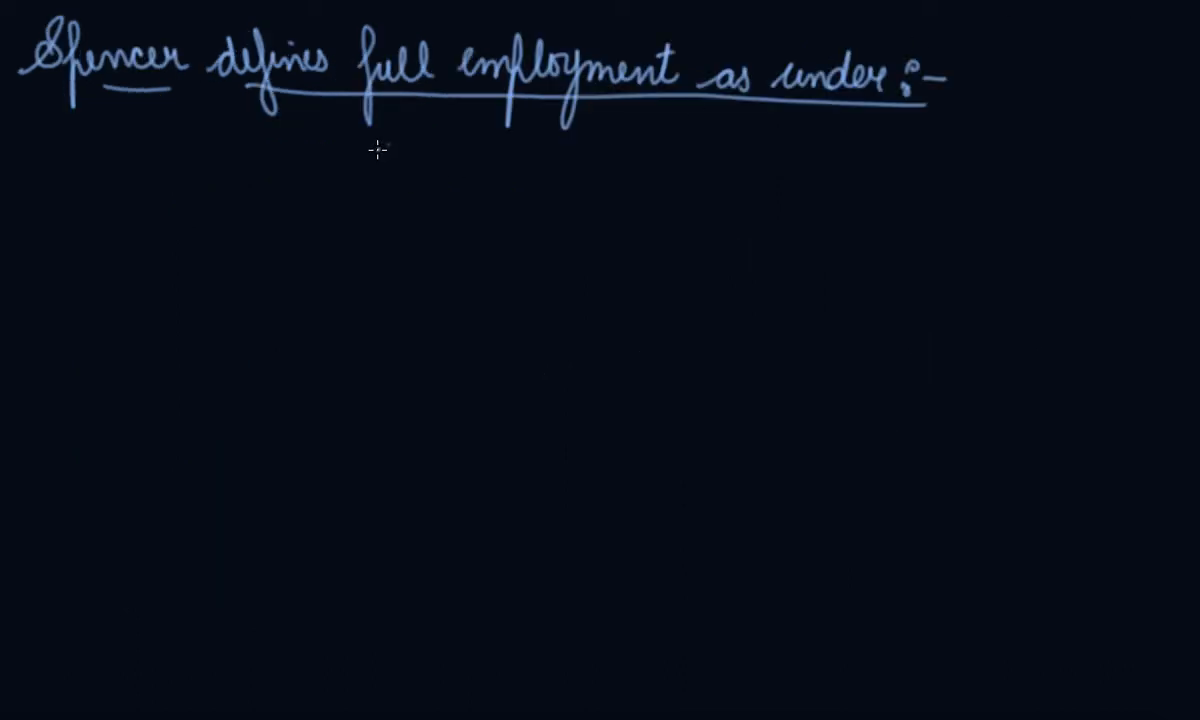
mouse_move(598, 128)
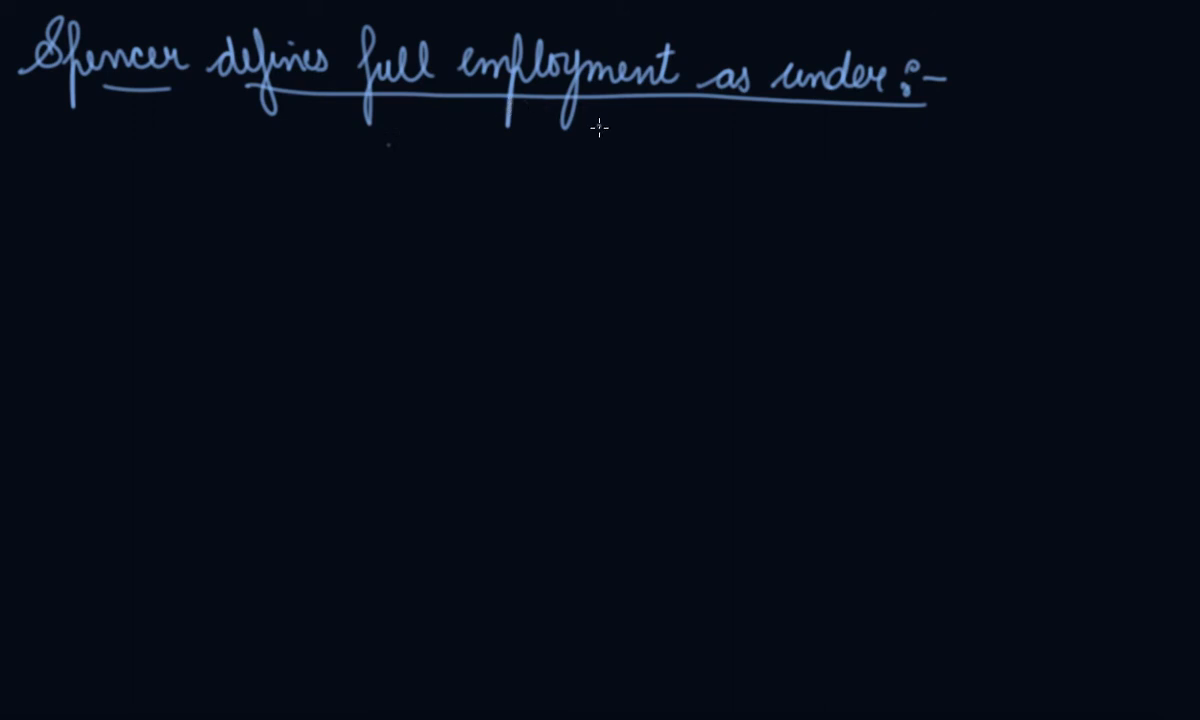
mouse_move(30, 160)
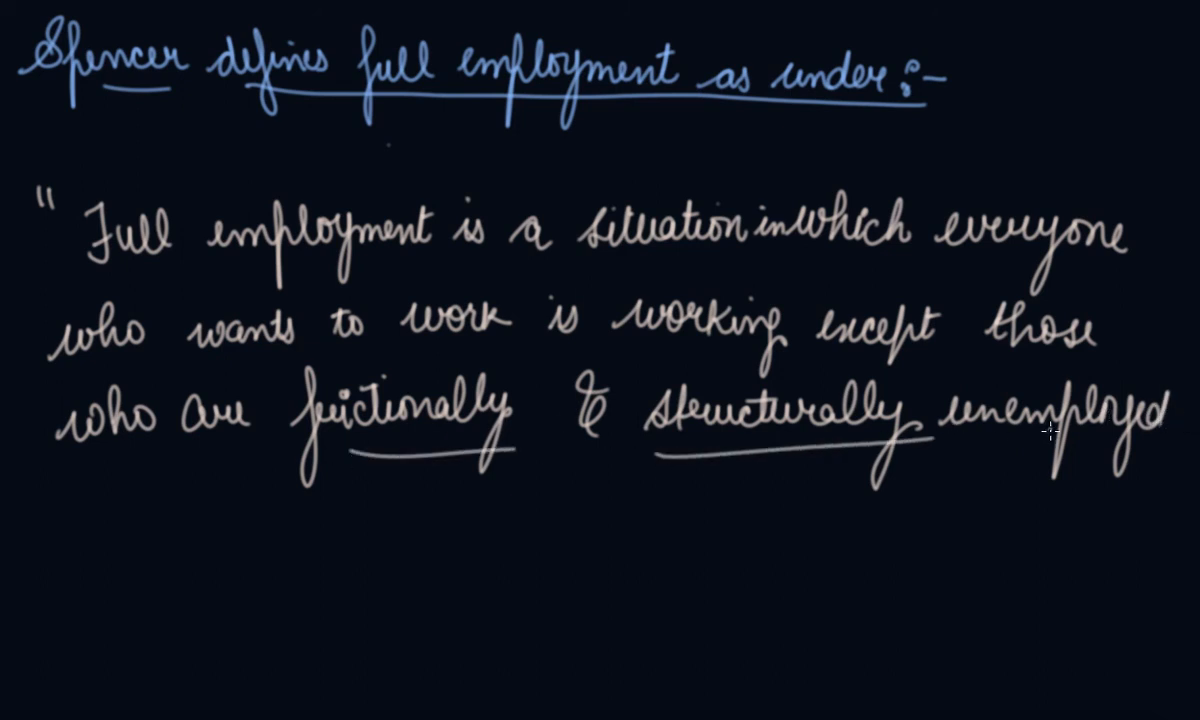
mouse_move(204, 496)
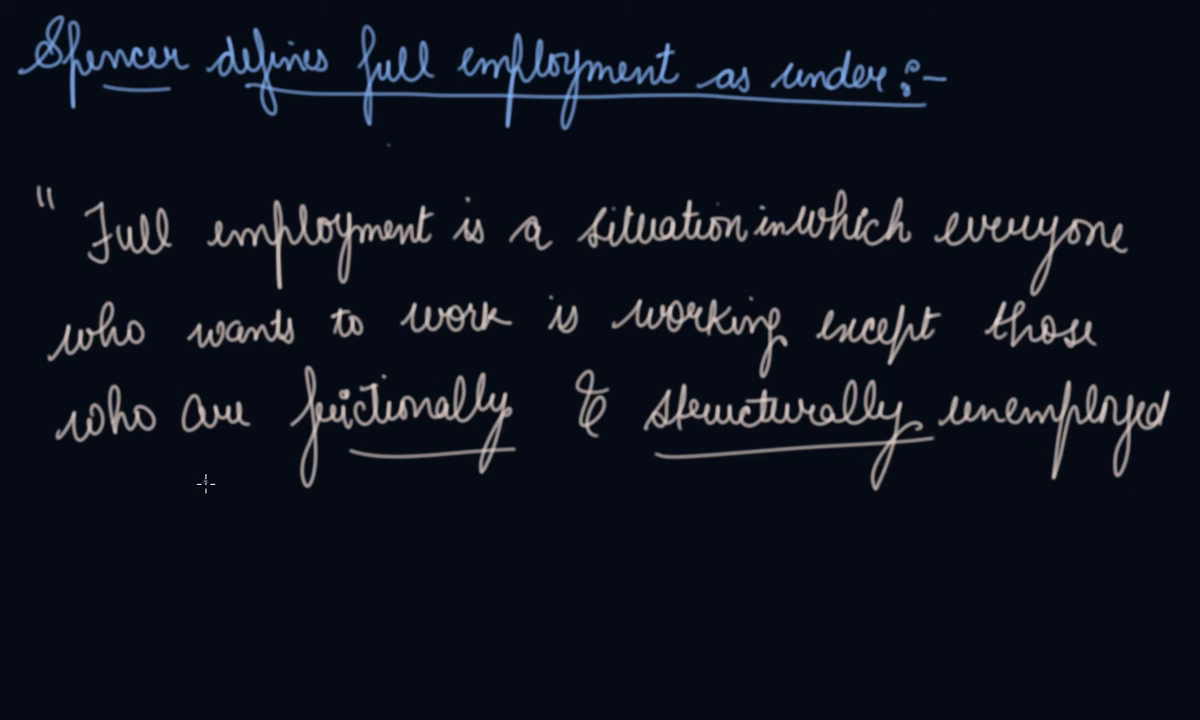
mouse_move(210, 542)
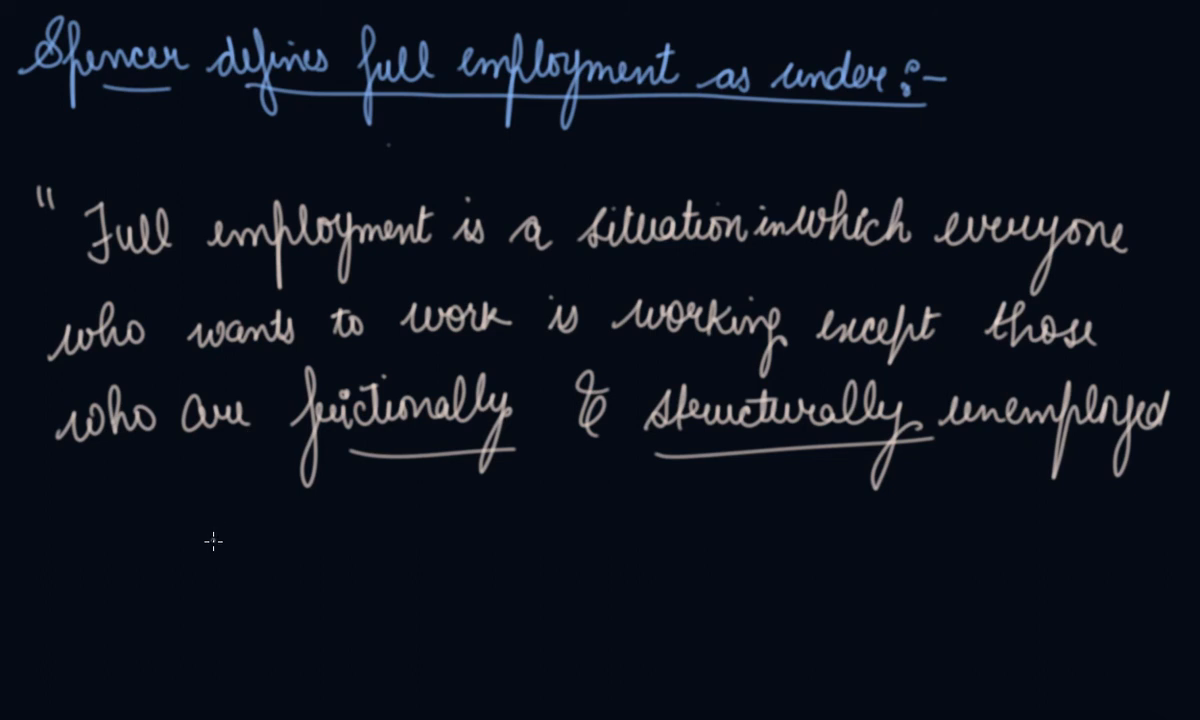
mouse_move(212, 530)
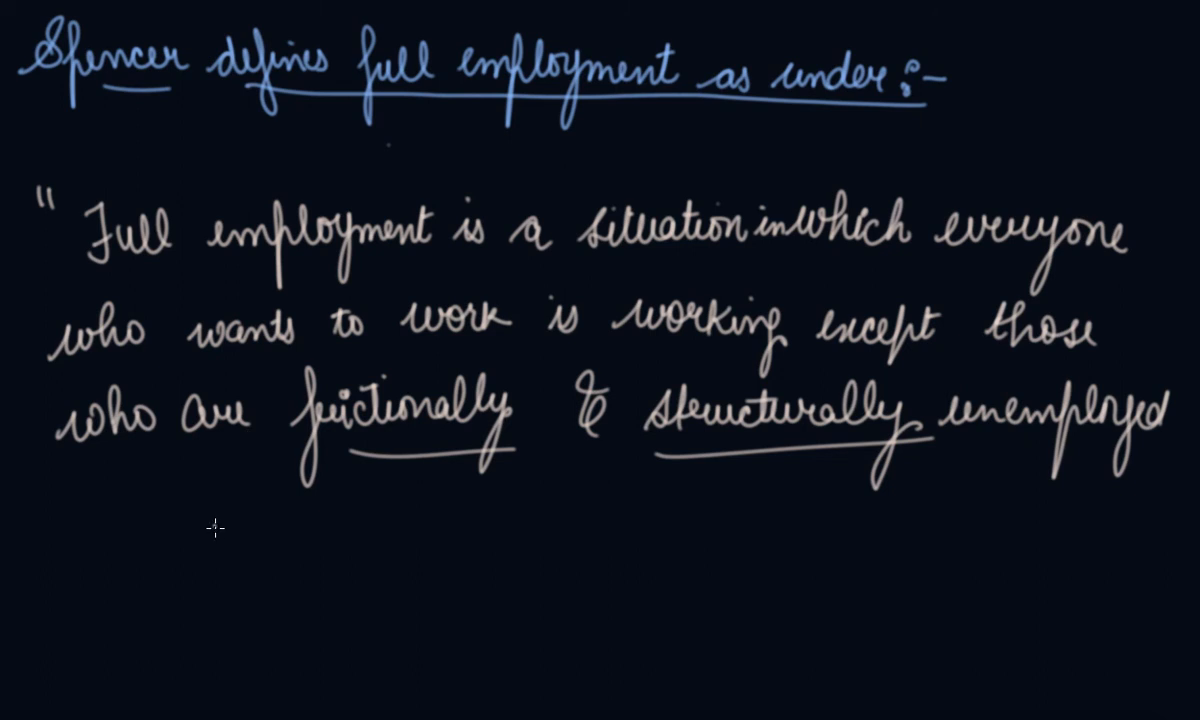
mouse_move(308, 410)
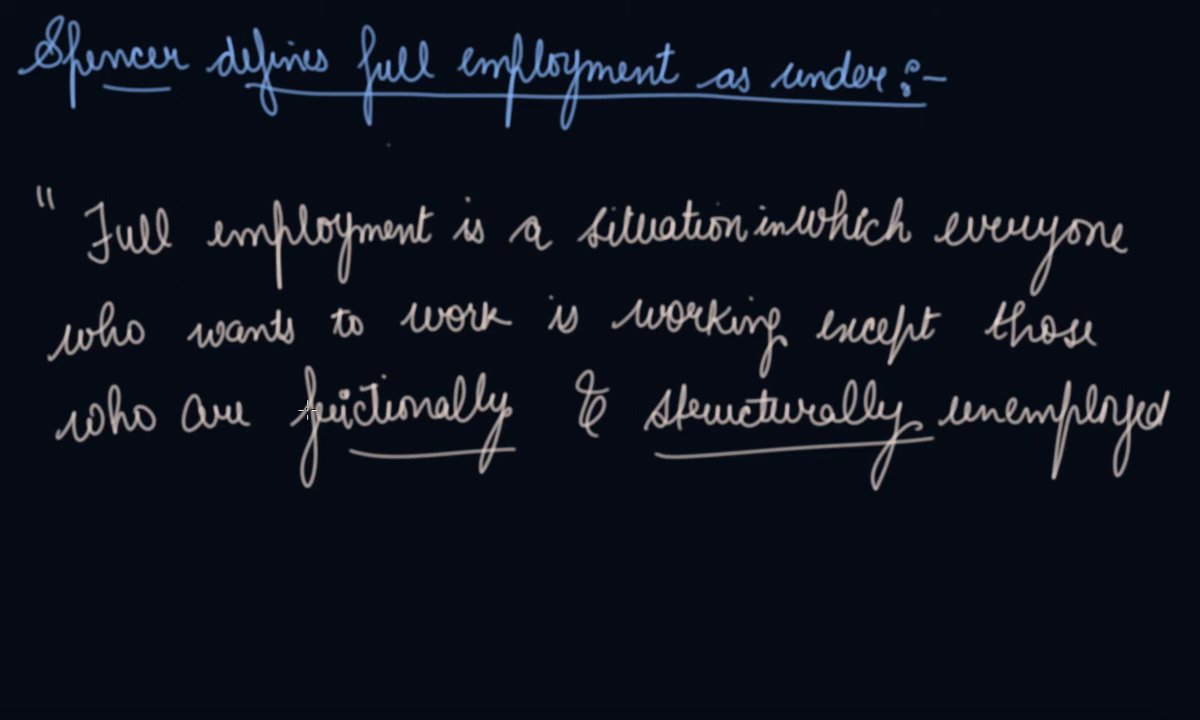
mouse_move(436, 448)
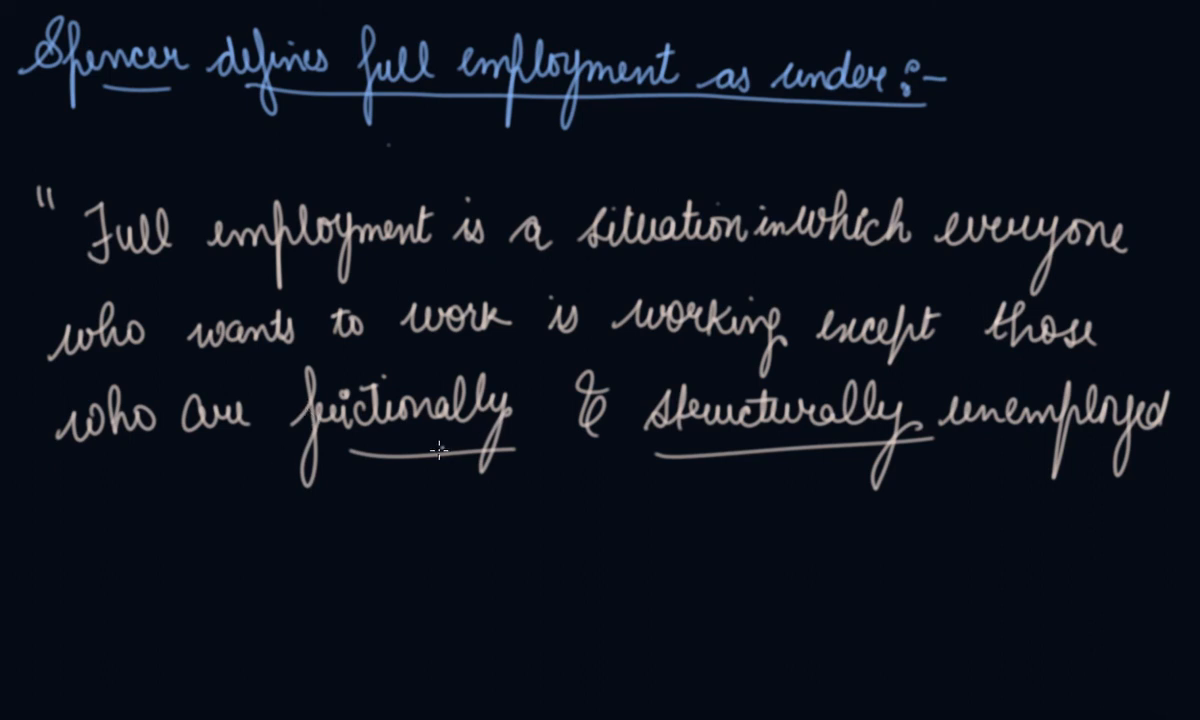
mouse_move(416, 472)
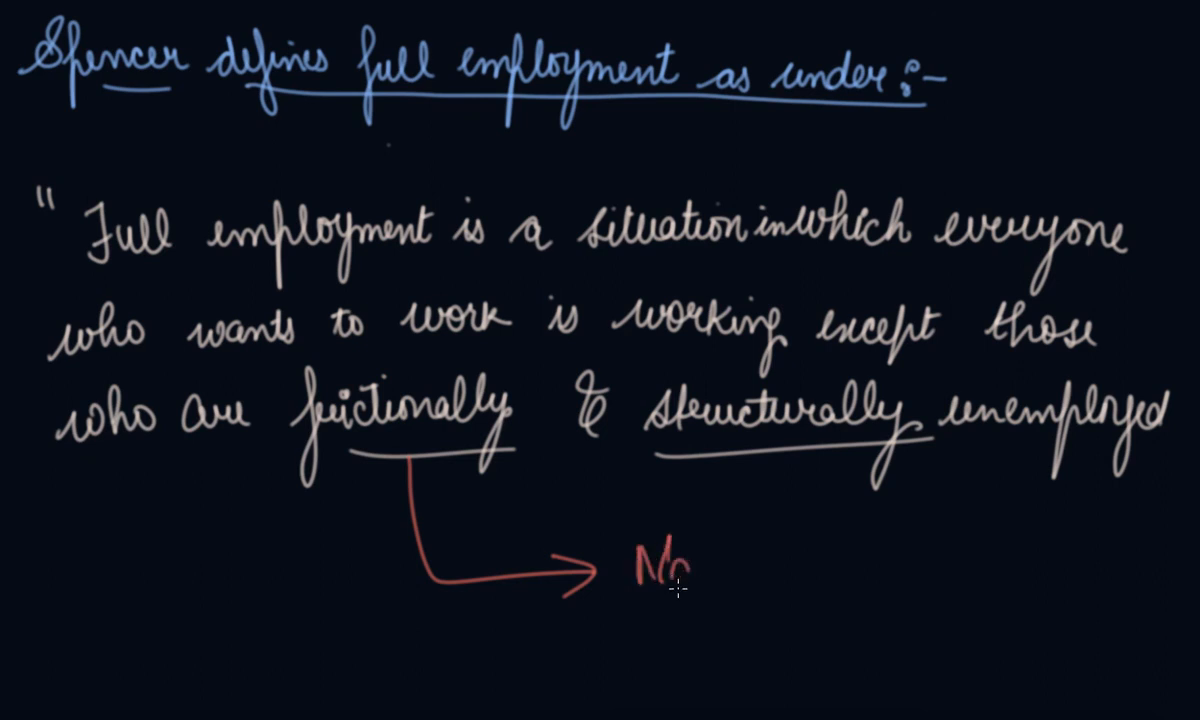
- Handwrite 'Natural rate of unemployment' in red at the arrow tip from 'frictionally'
text(Natural)
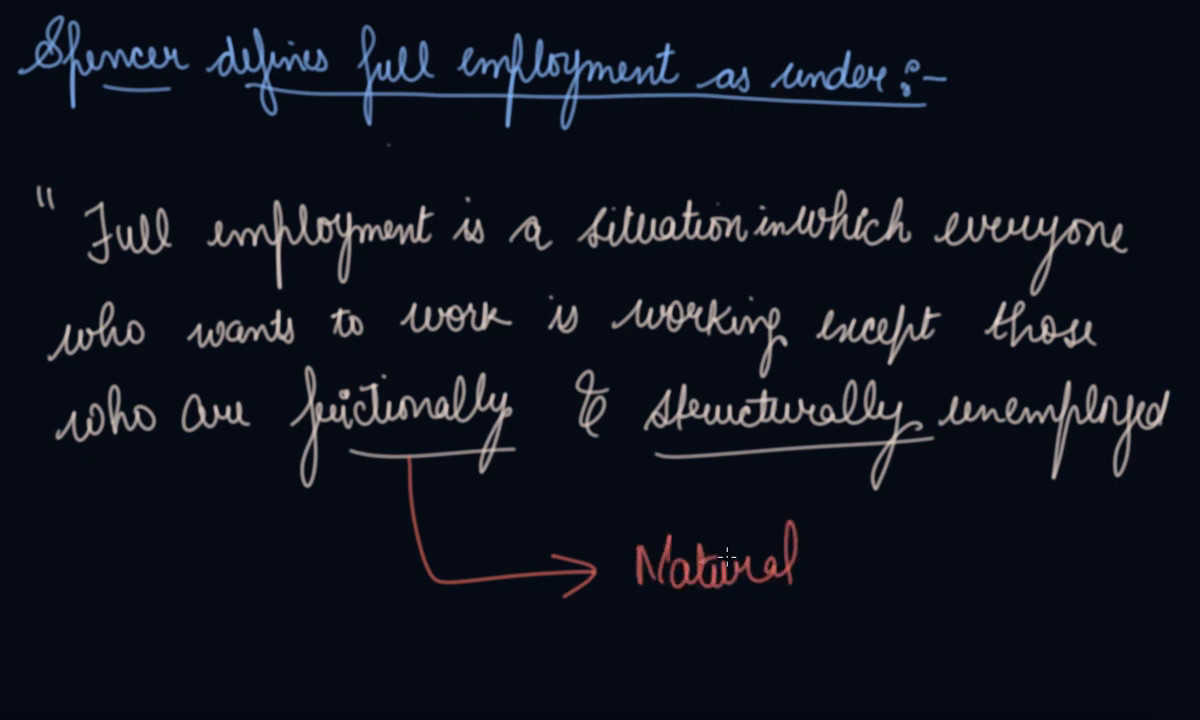
text(rate of)
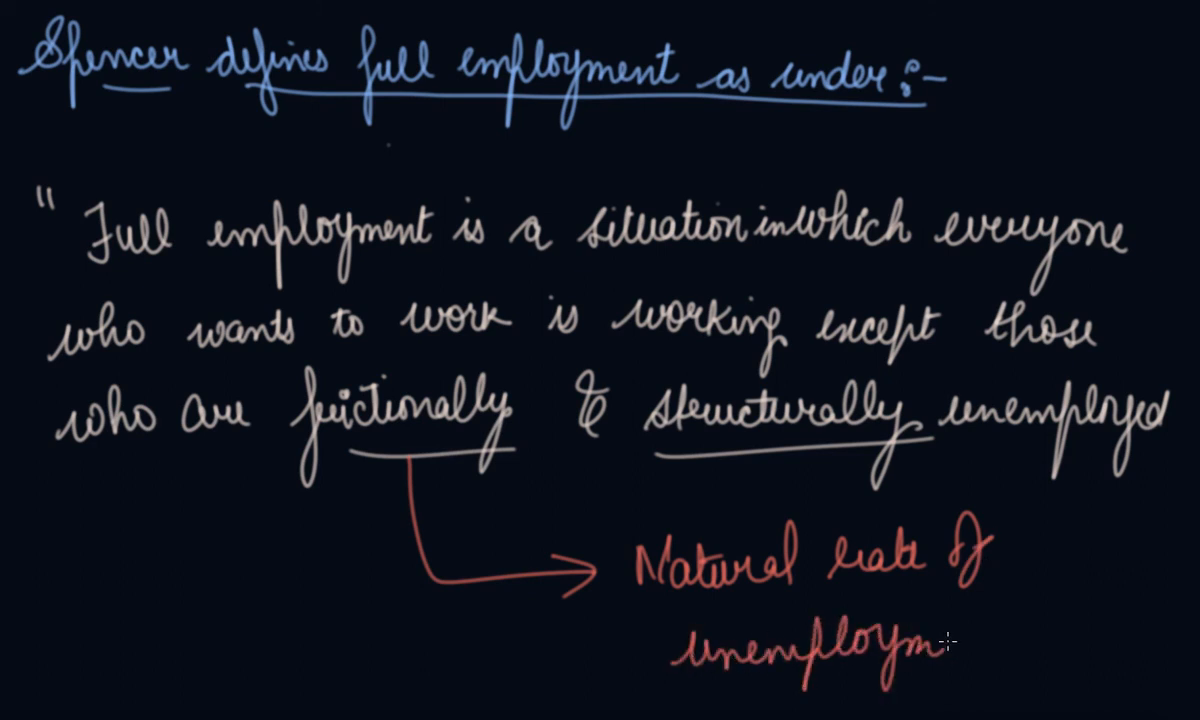
mouse_move(320, 296)
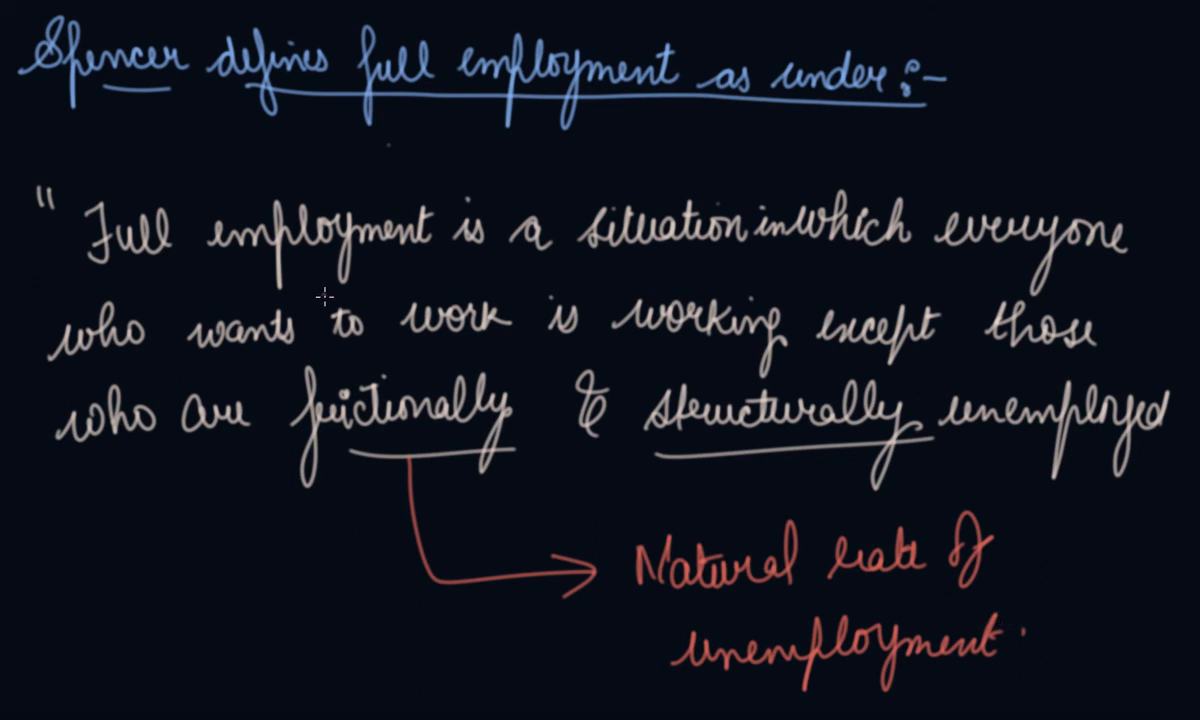
mouse_move(452, 130)
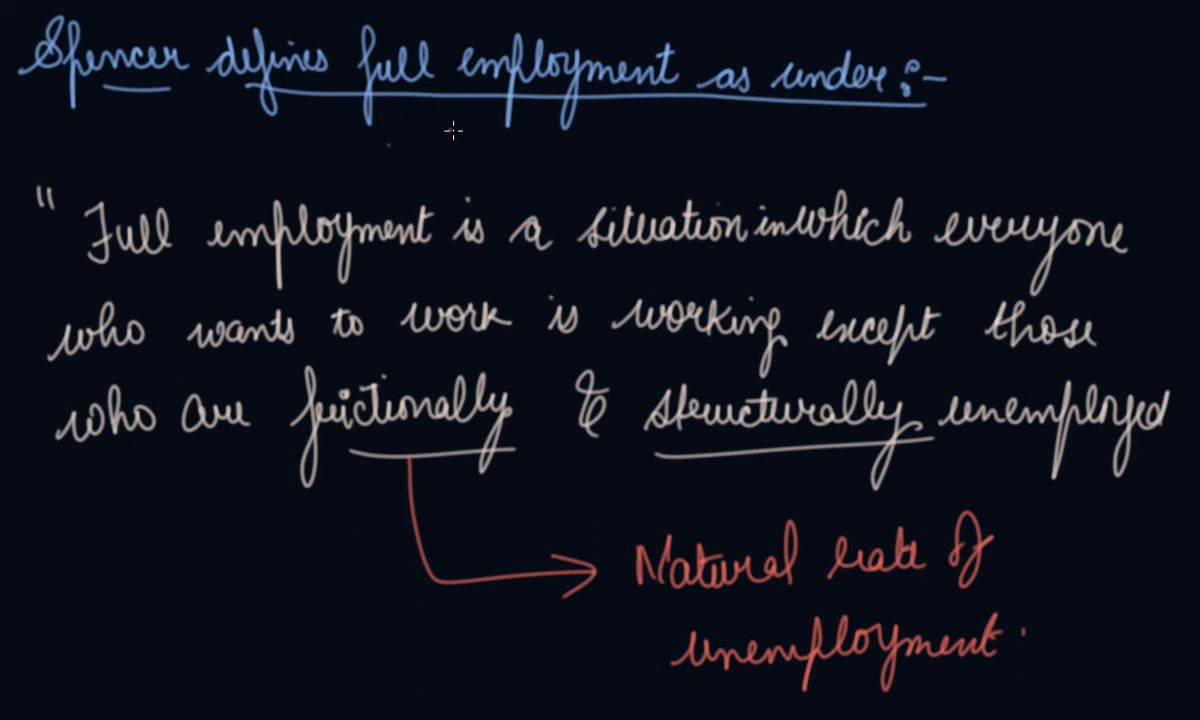
mouse_move(448, 136)
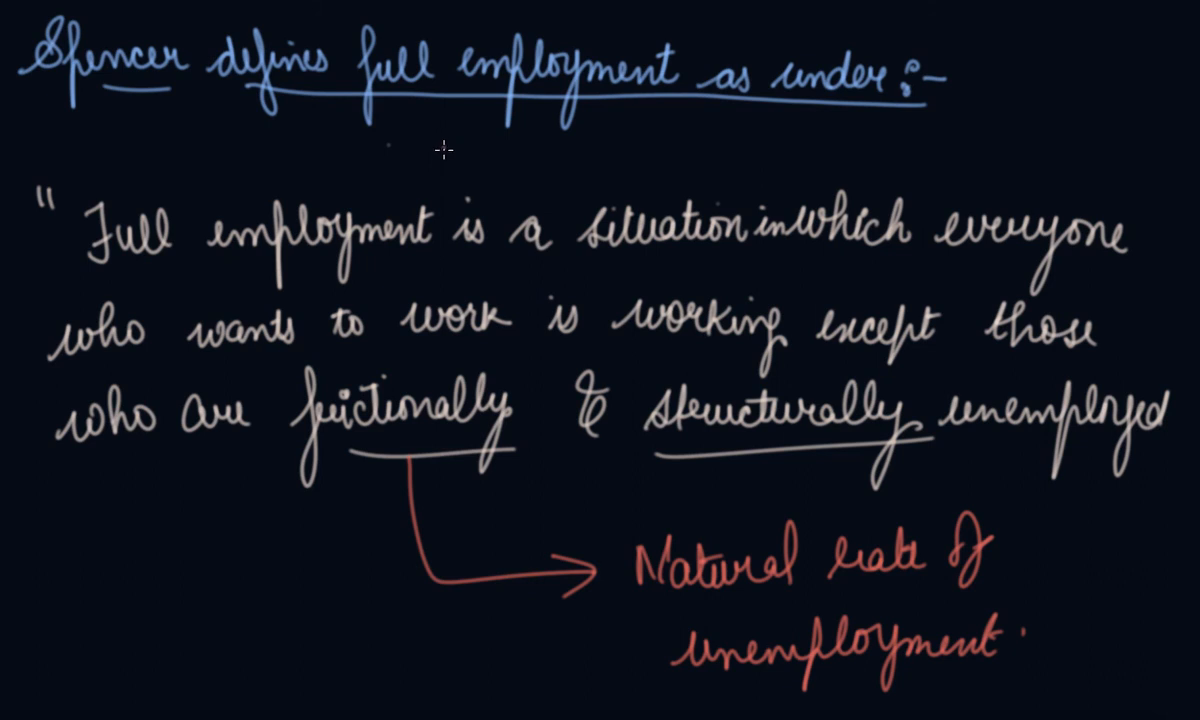
mouse_move(592, 594)
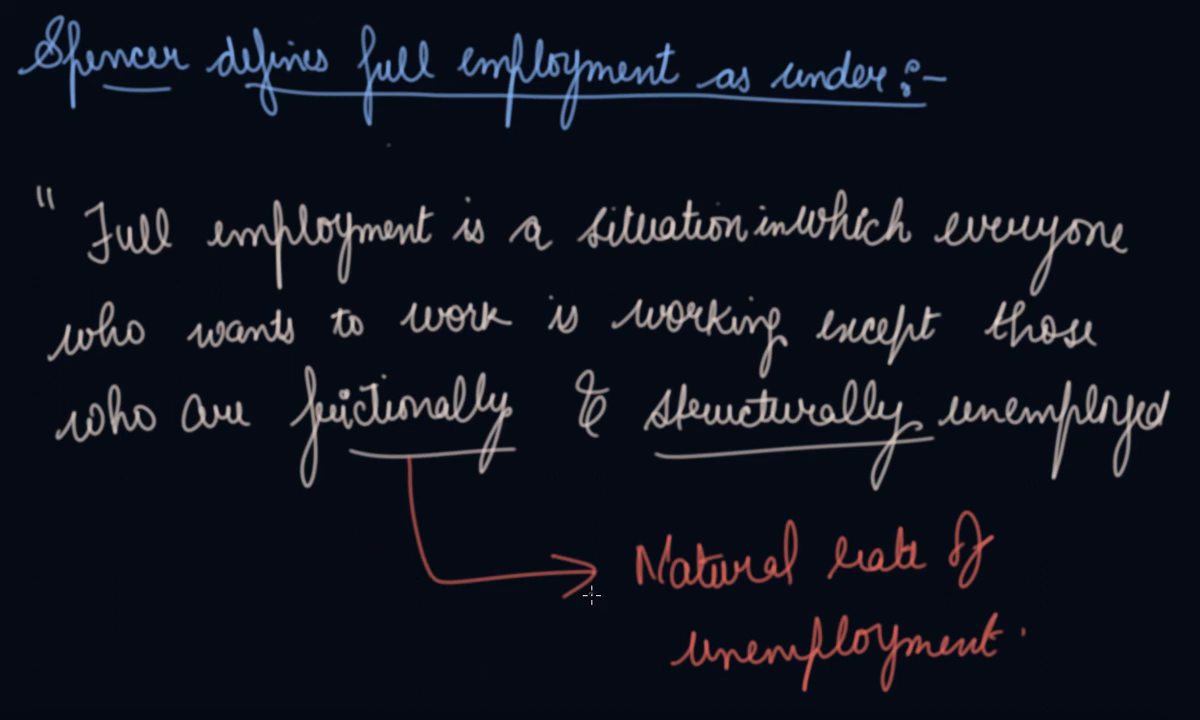
mouse_move(794, 482)
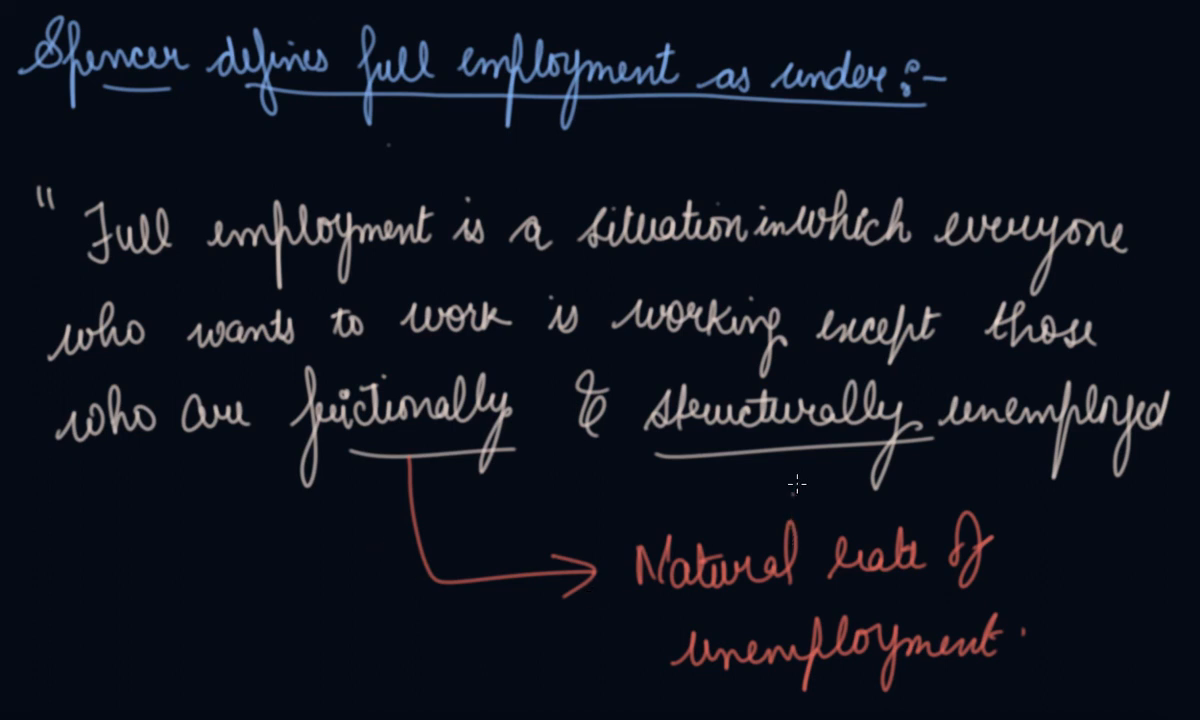
mouse_move(796, 488)
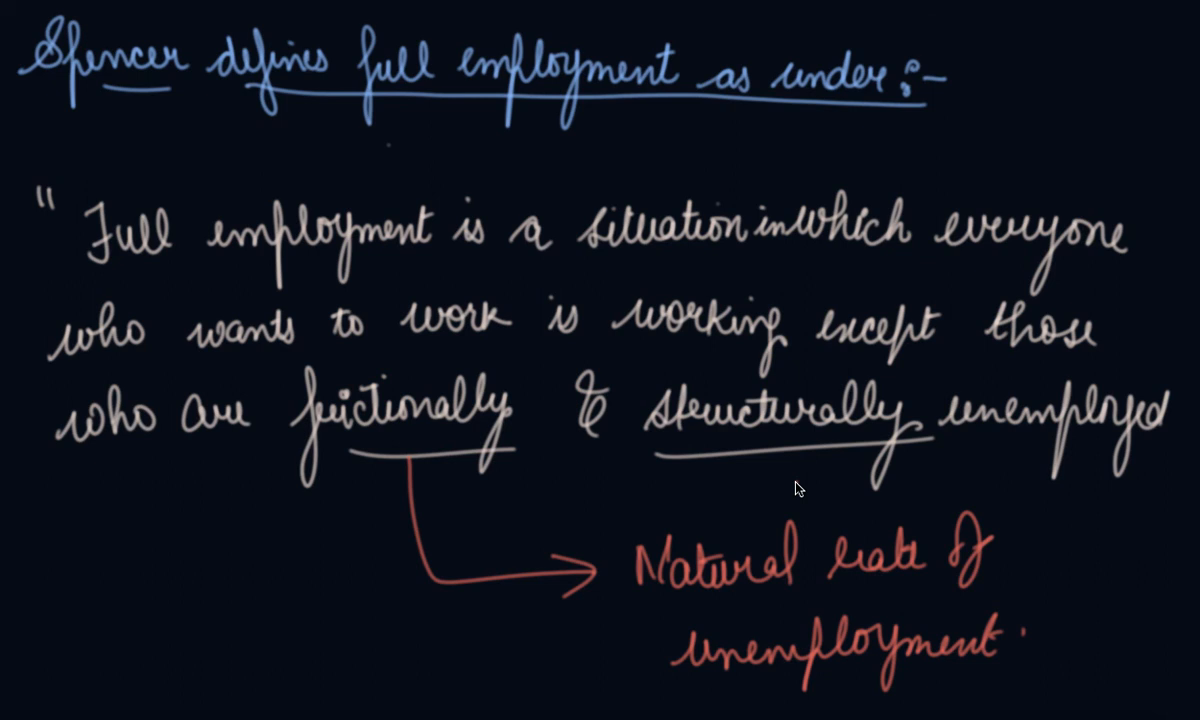
mouse_move(536, 380)
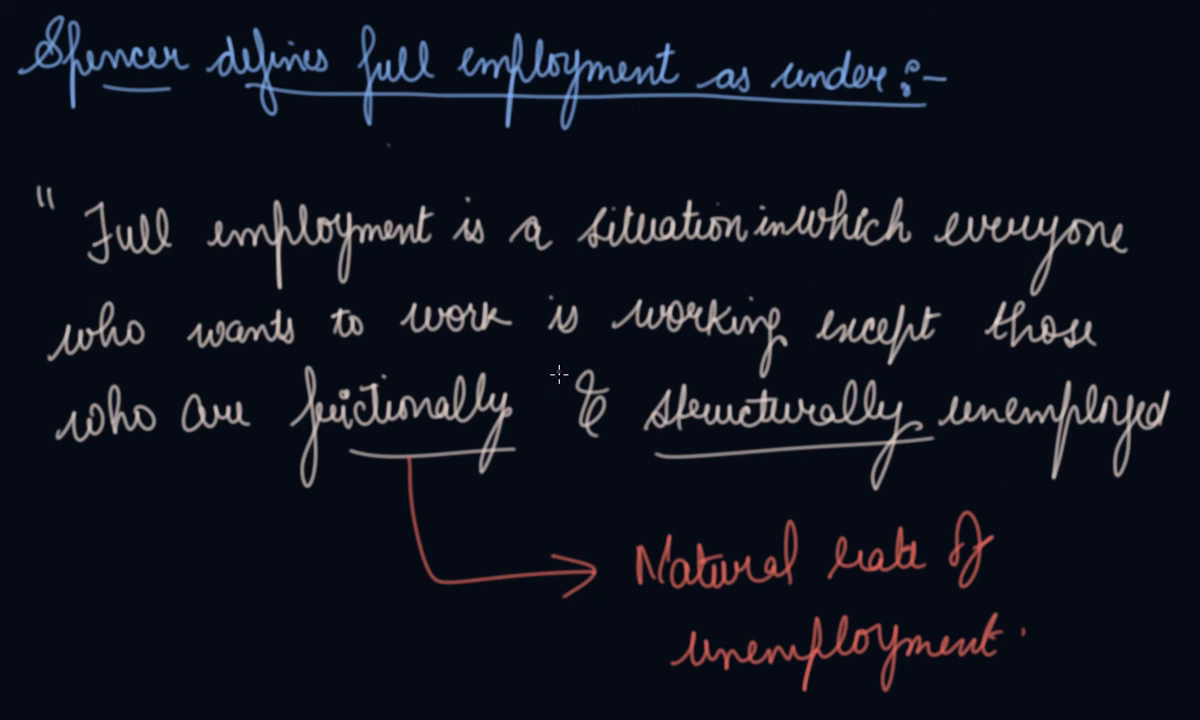
mouse_move(576, 392)
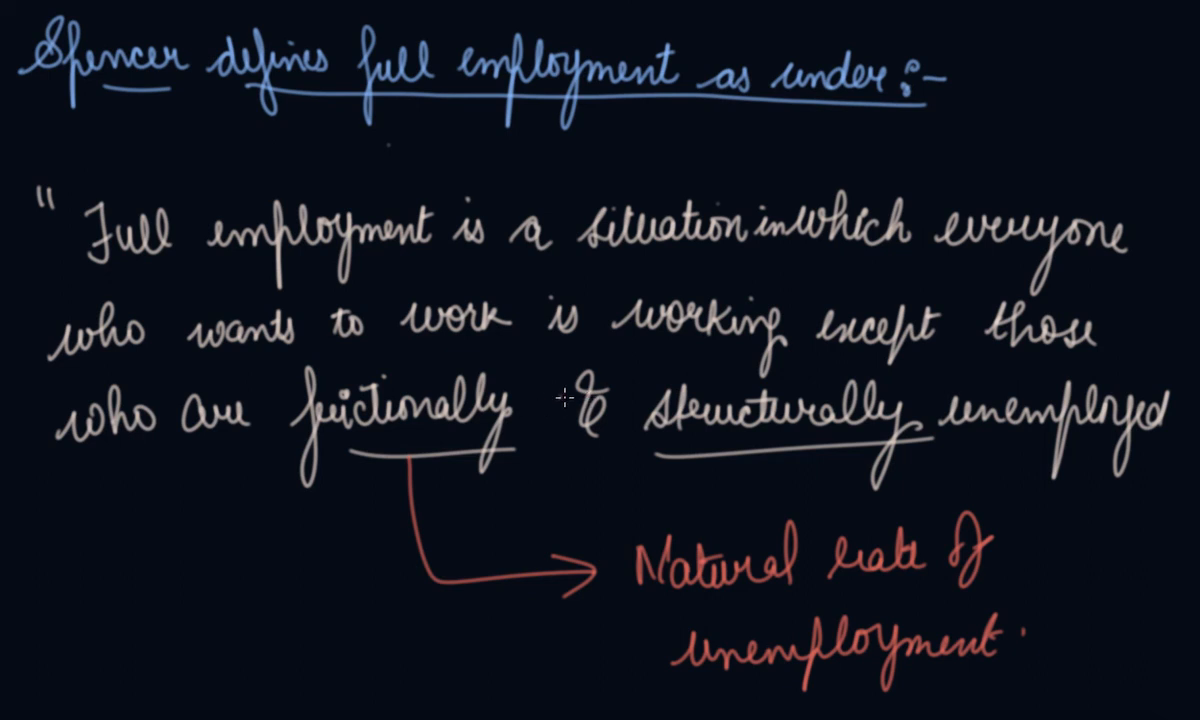
mouse_move(356, 504)
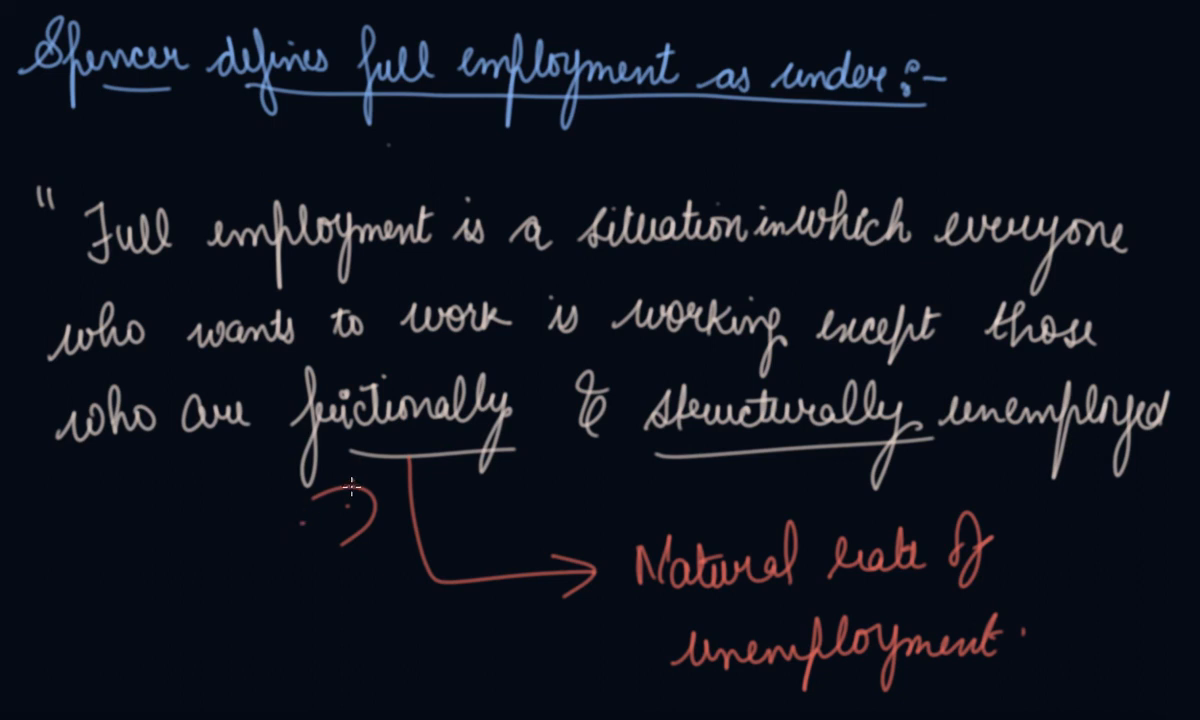
mouse_move(388, 492)
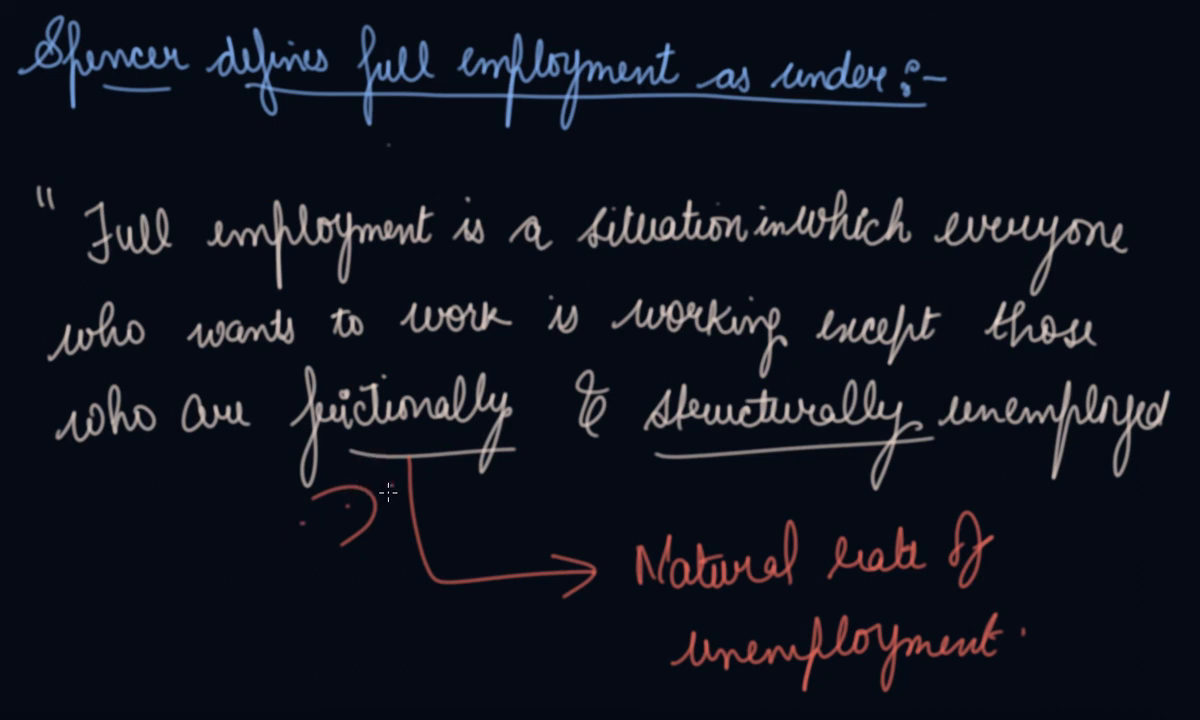
mouse_move(772, 490)
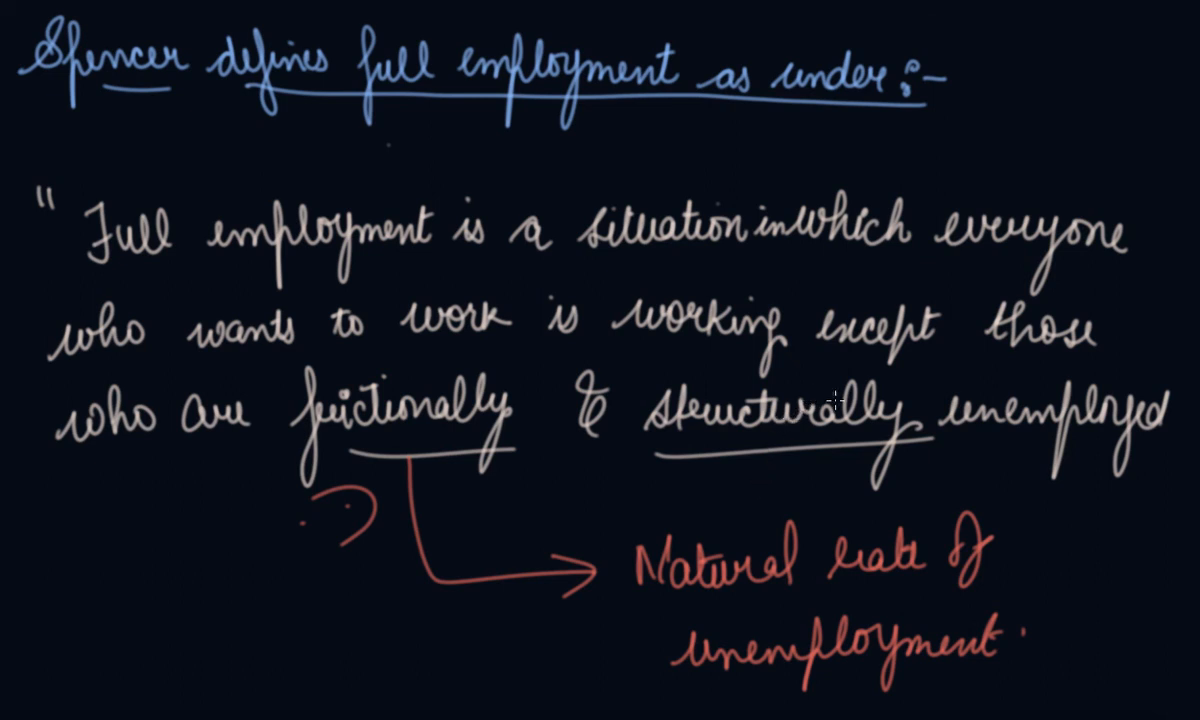
mouse_move(740, 384)
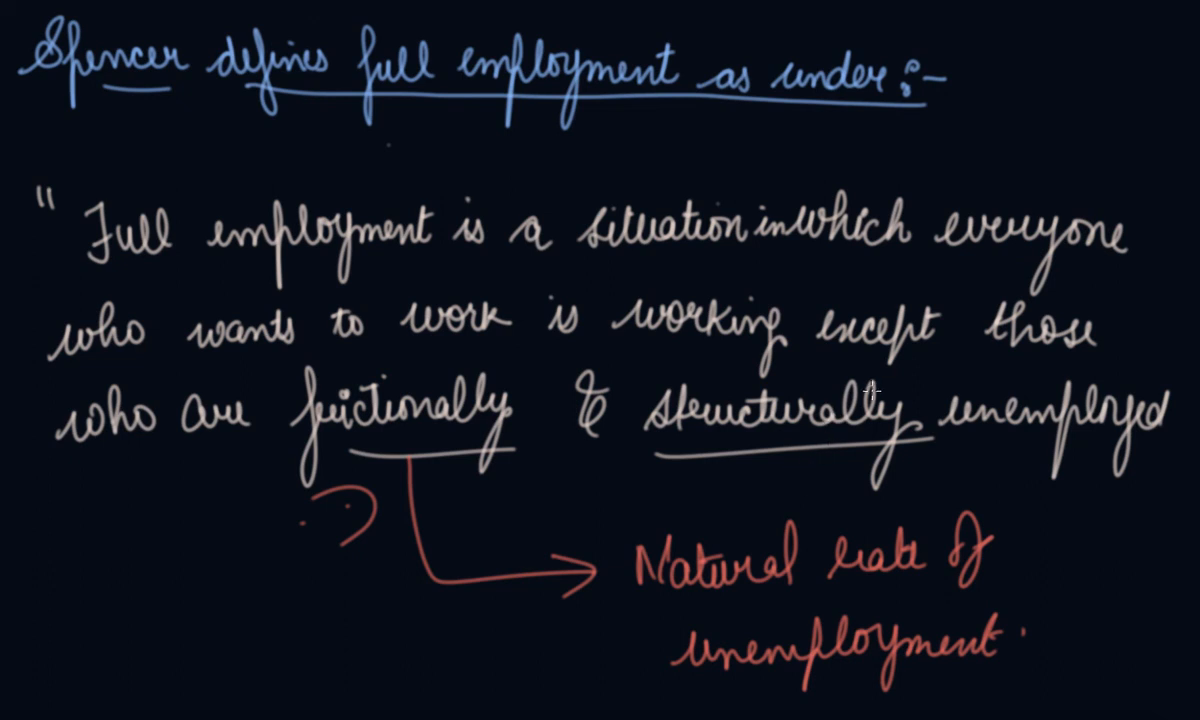
mouse_move(772, 436)
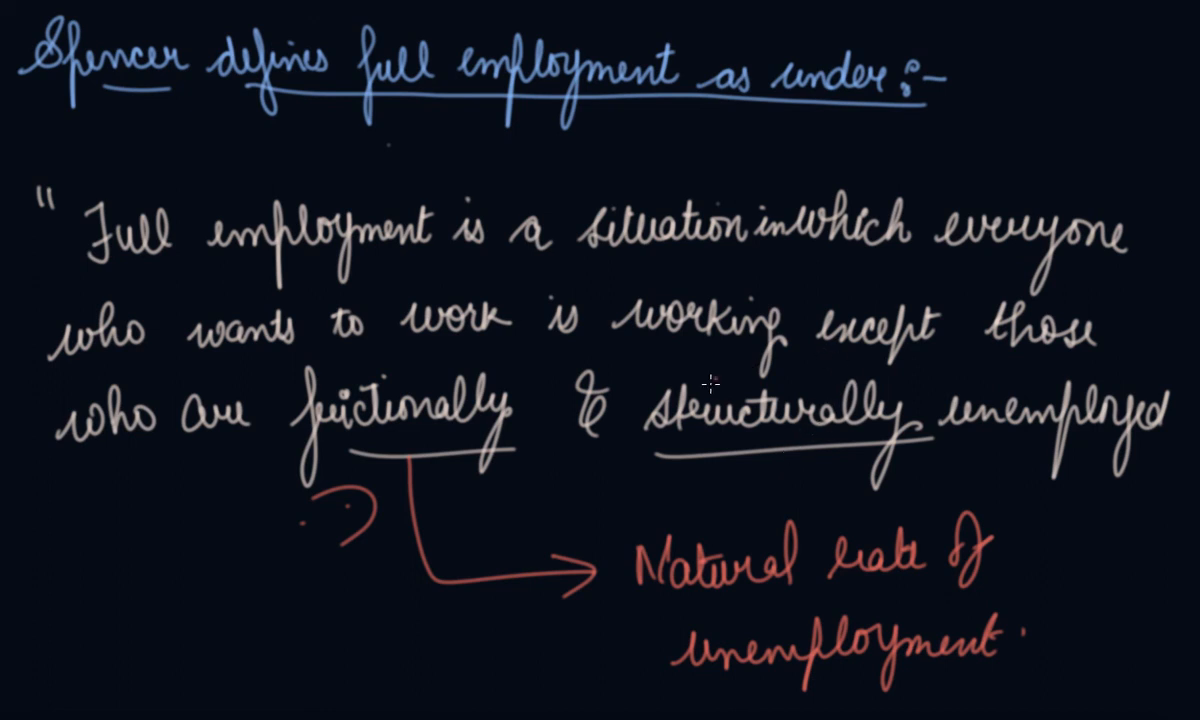
mouse_move(644, 412)
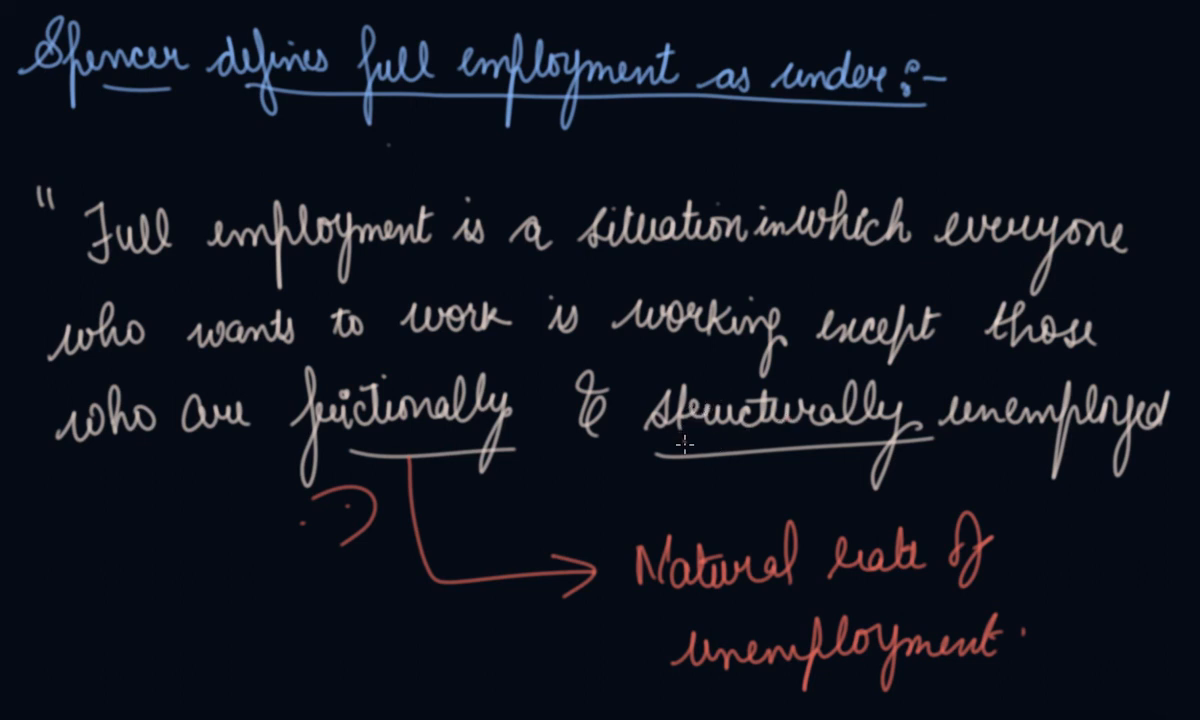
mouse_move(800, 464)
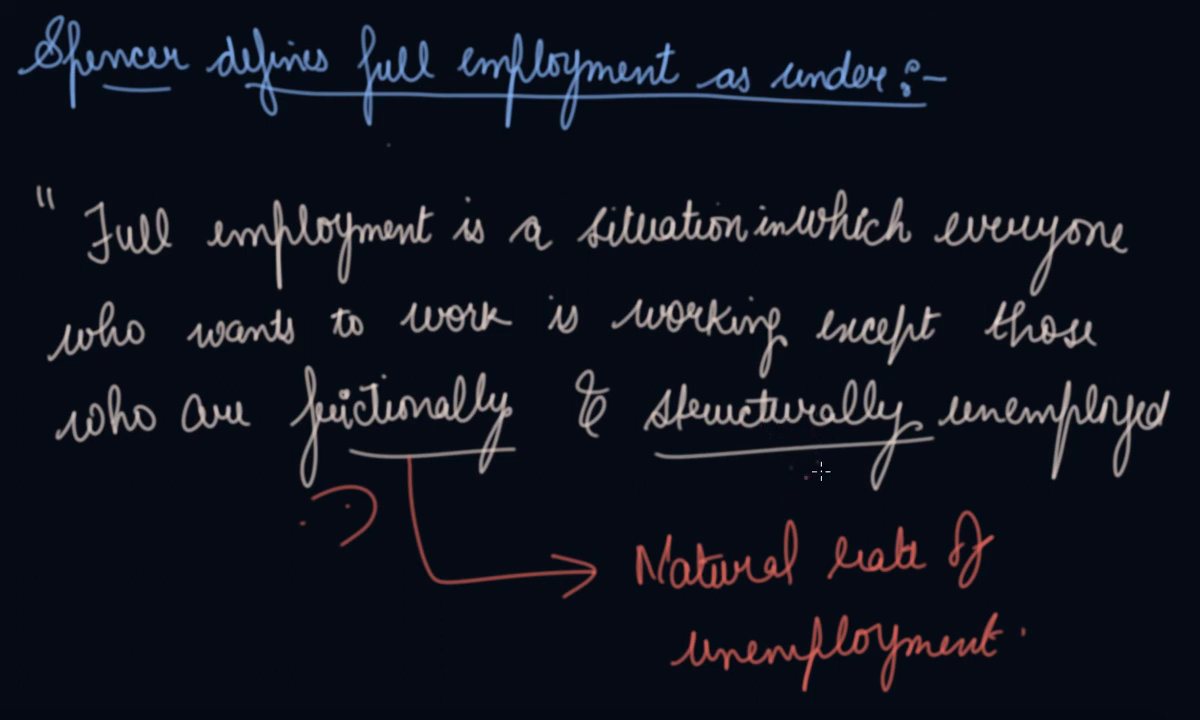
mouse_move(756, 478)
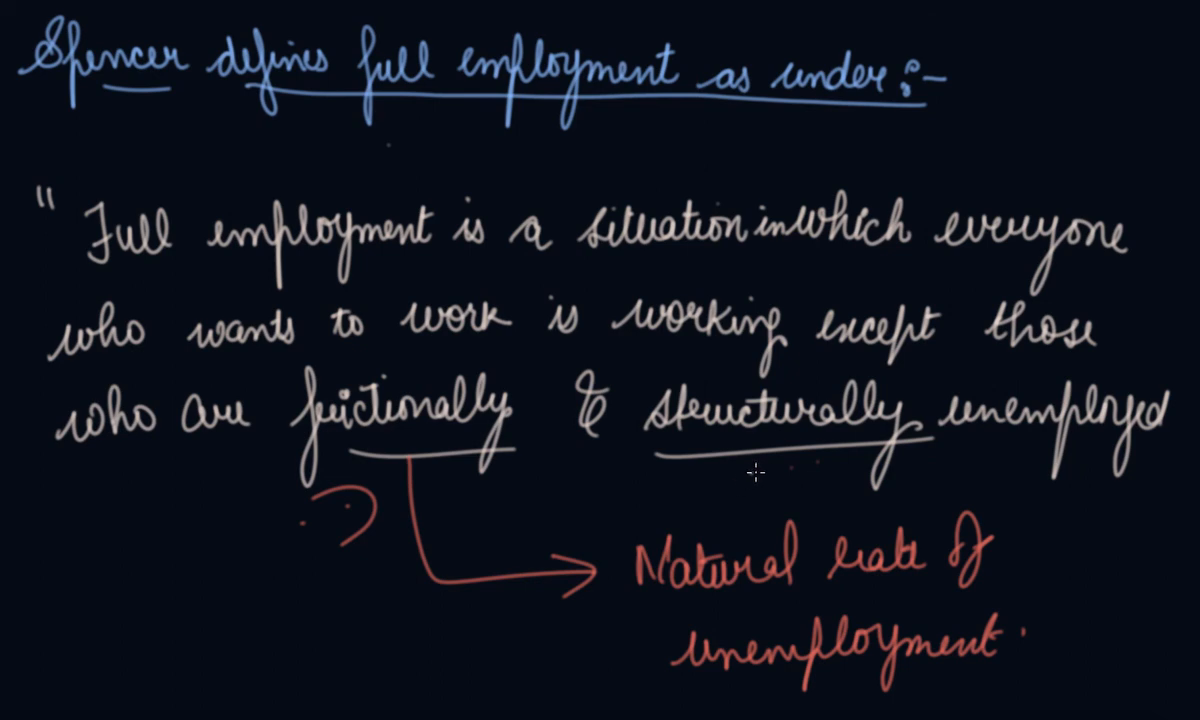